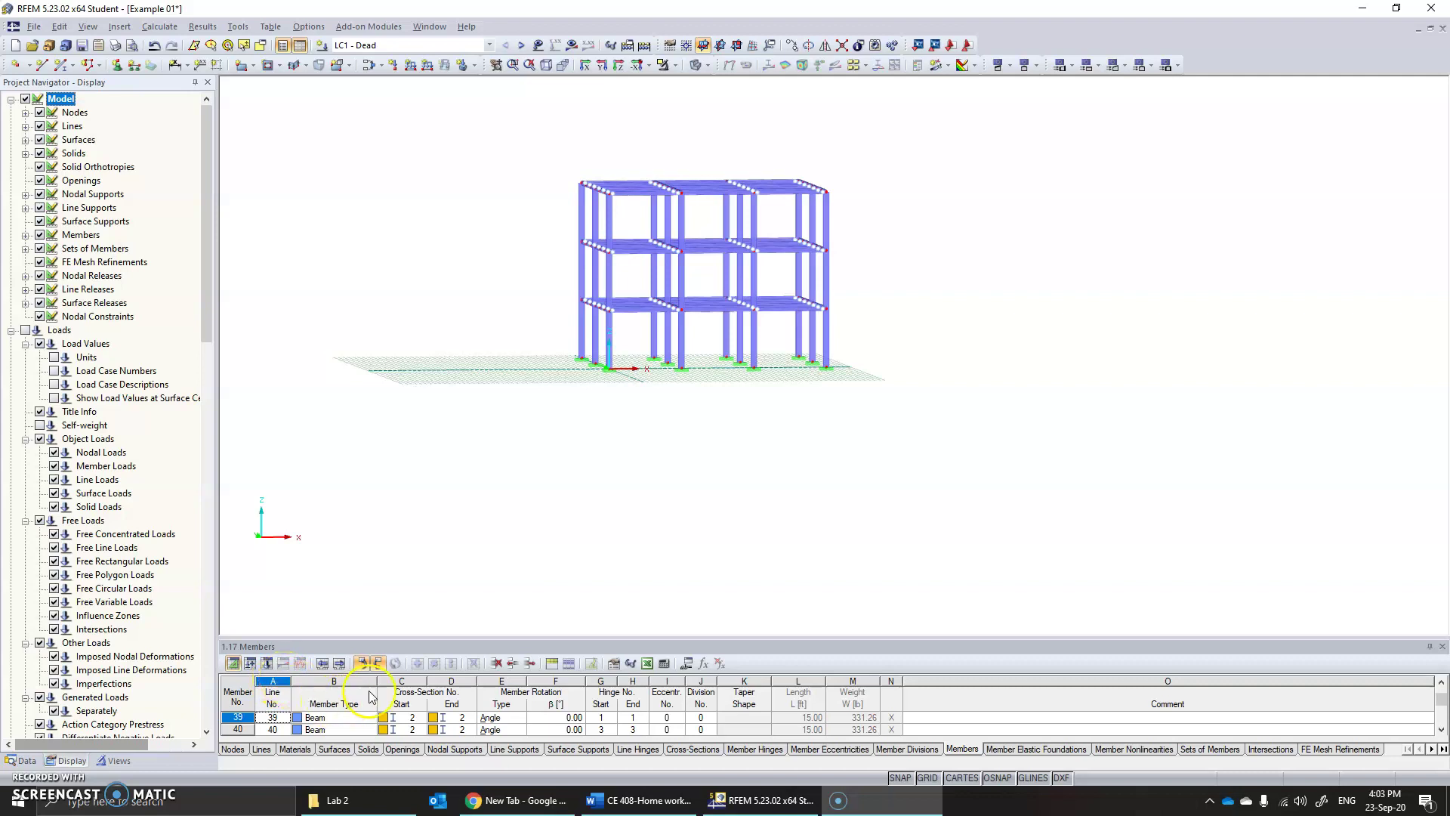
mouse_move(762, 383)
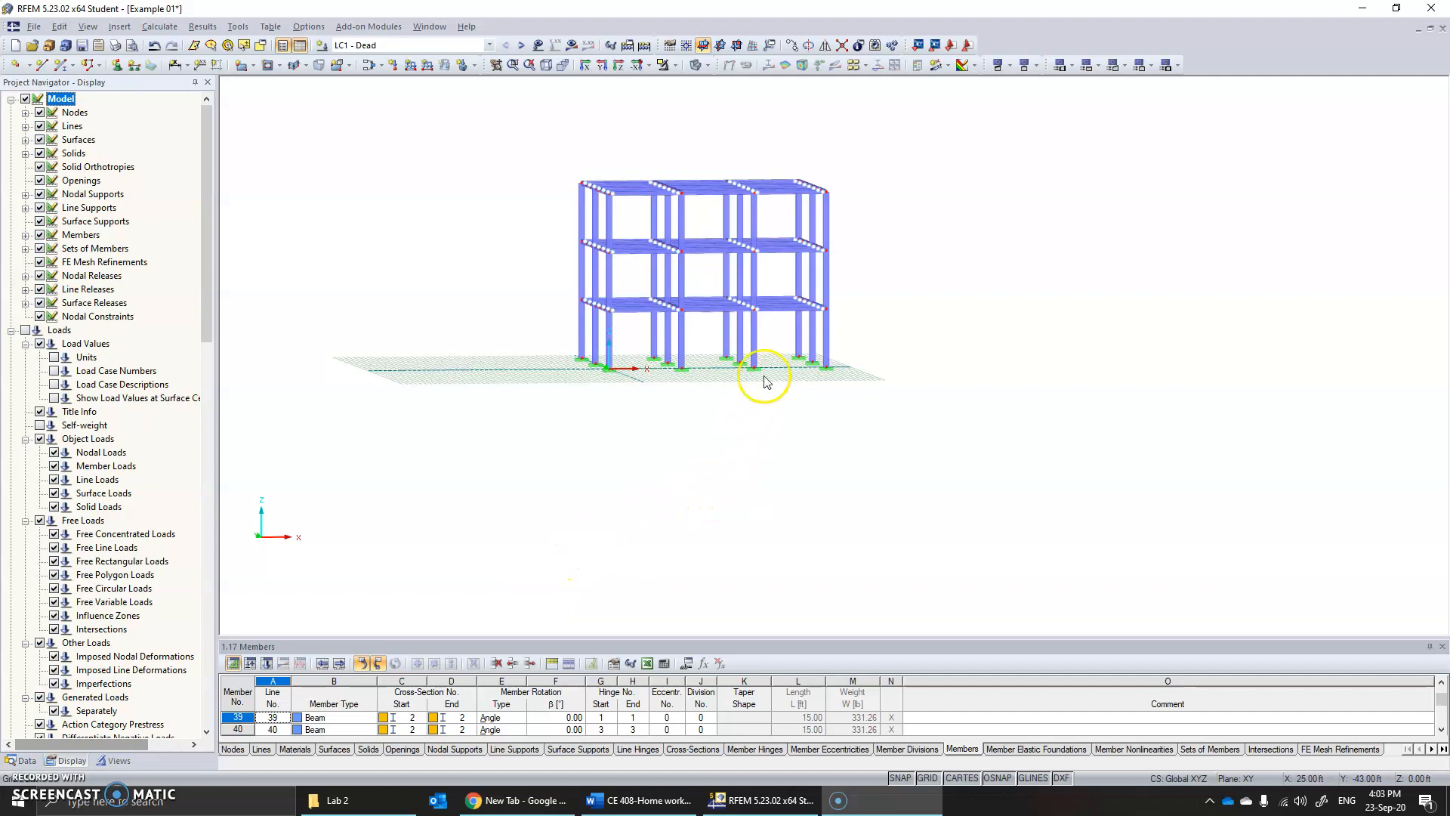
mouse_move(790, 476)
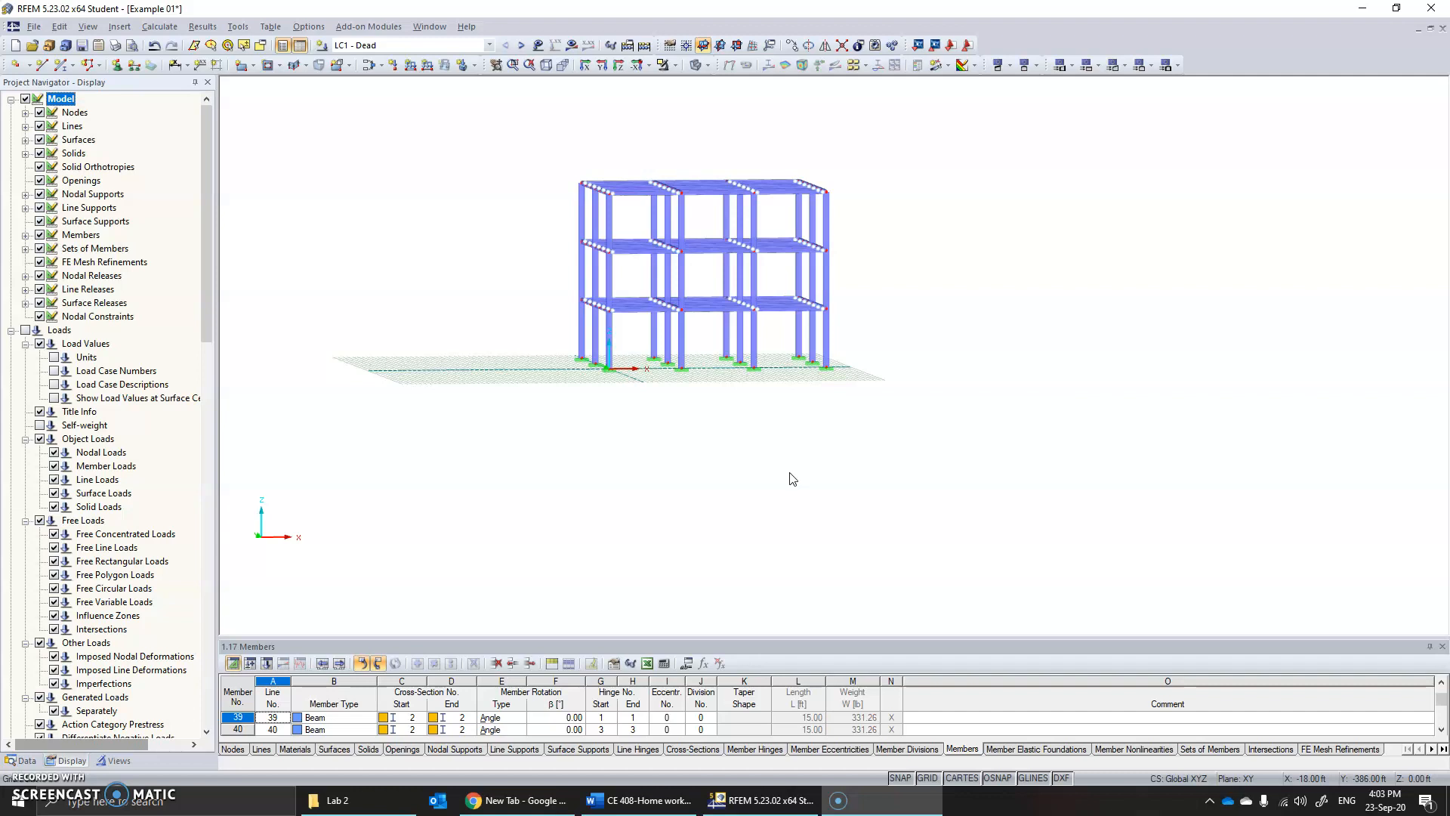
mouse_move(793, 486)
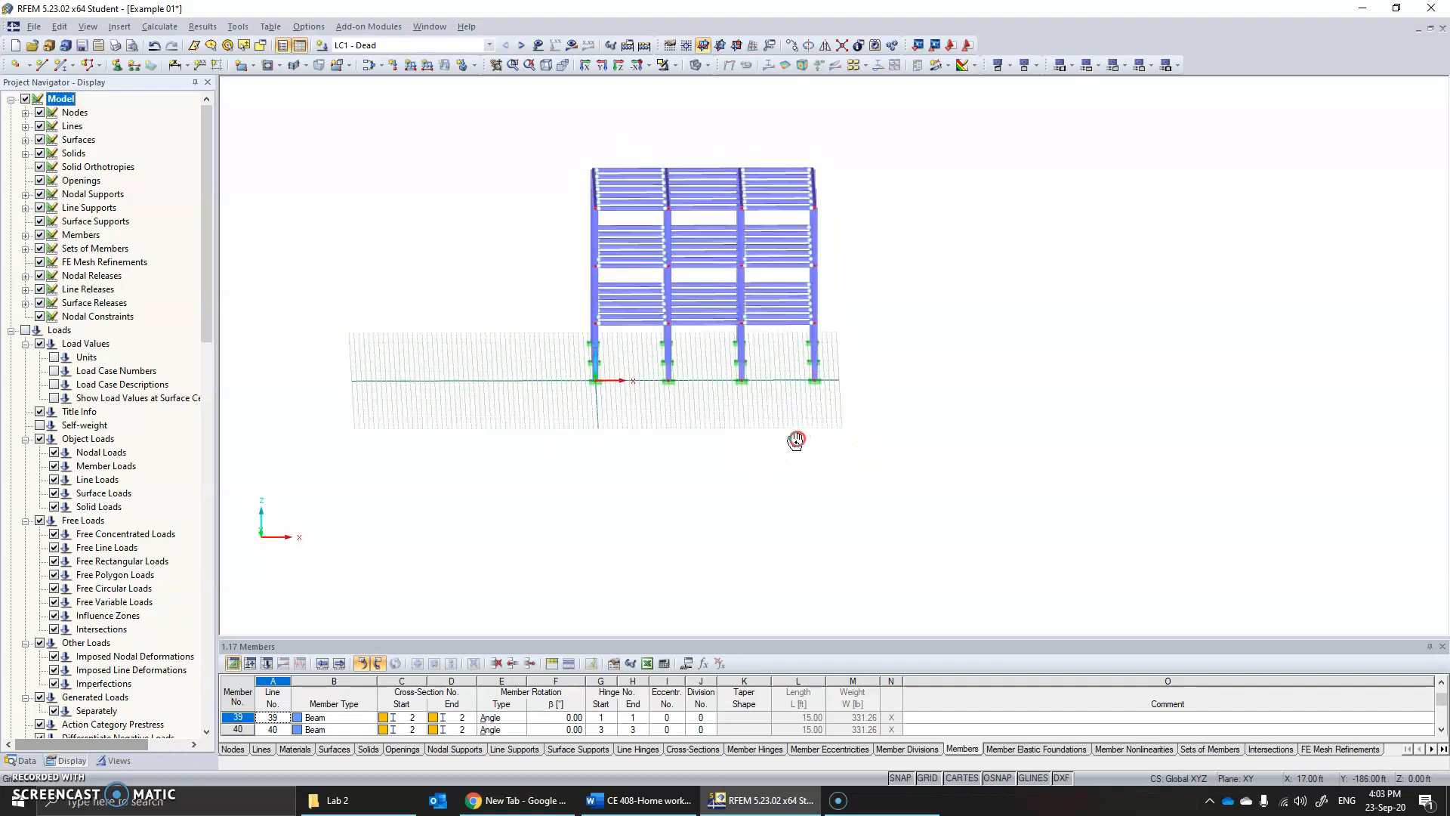
Orbit the model and bring up the context menu for the 21 interior floor beams.
left_click_drag(798, 440, 754, 390)
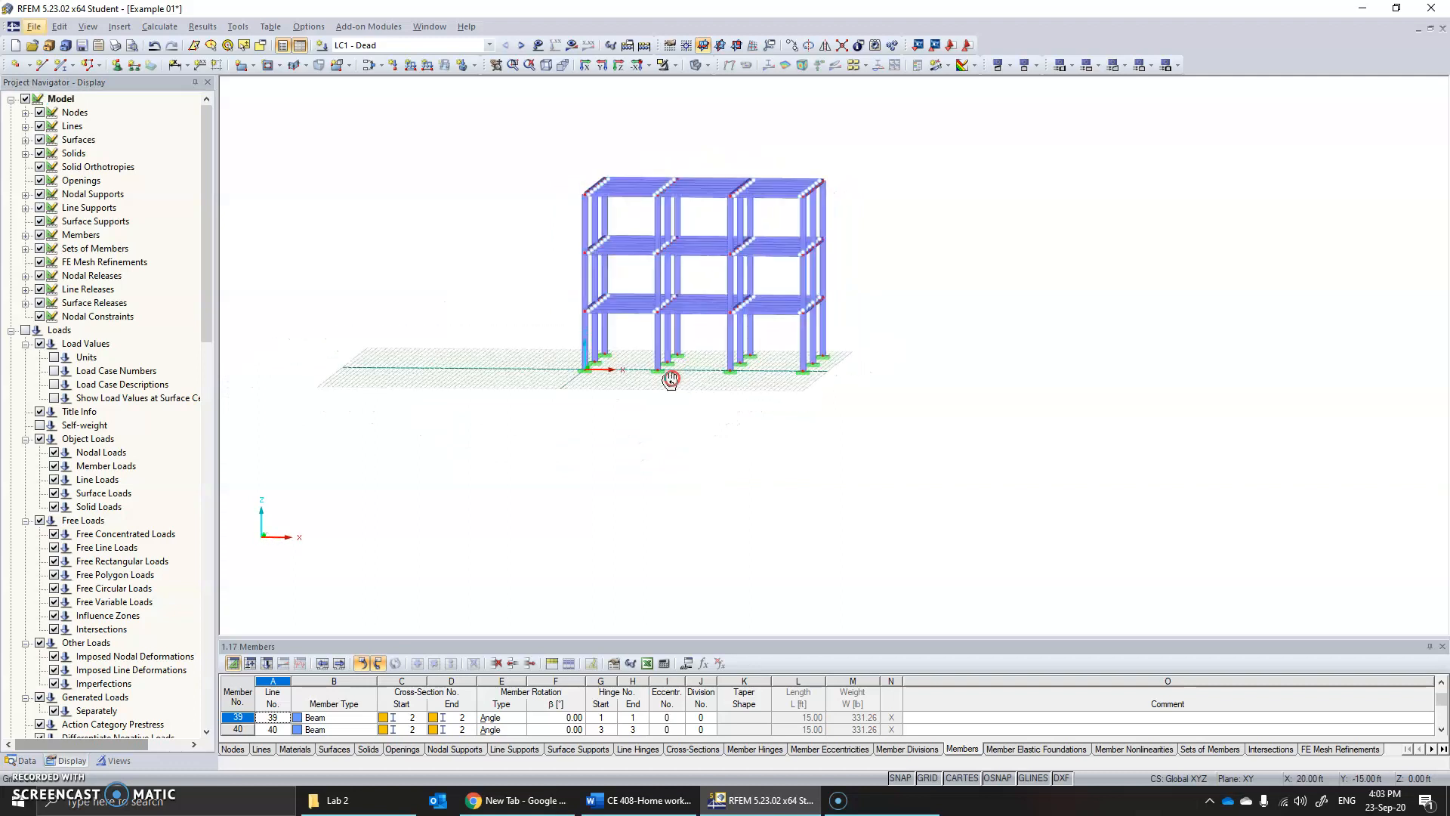
left_click_drag(670, 379, 695, 293)
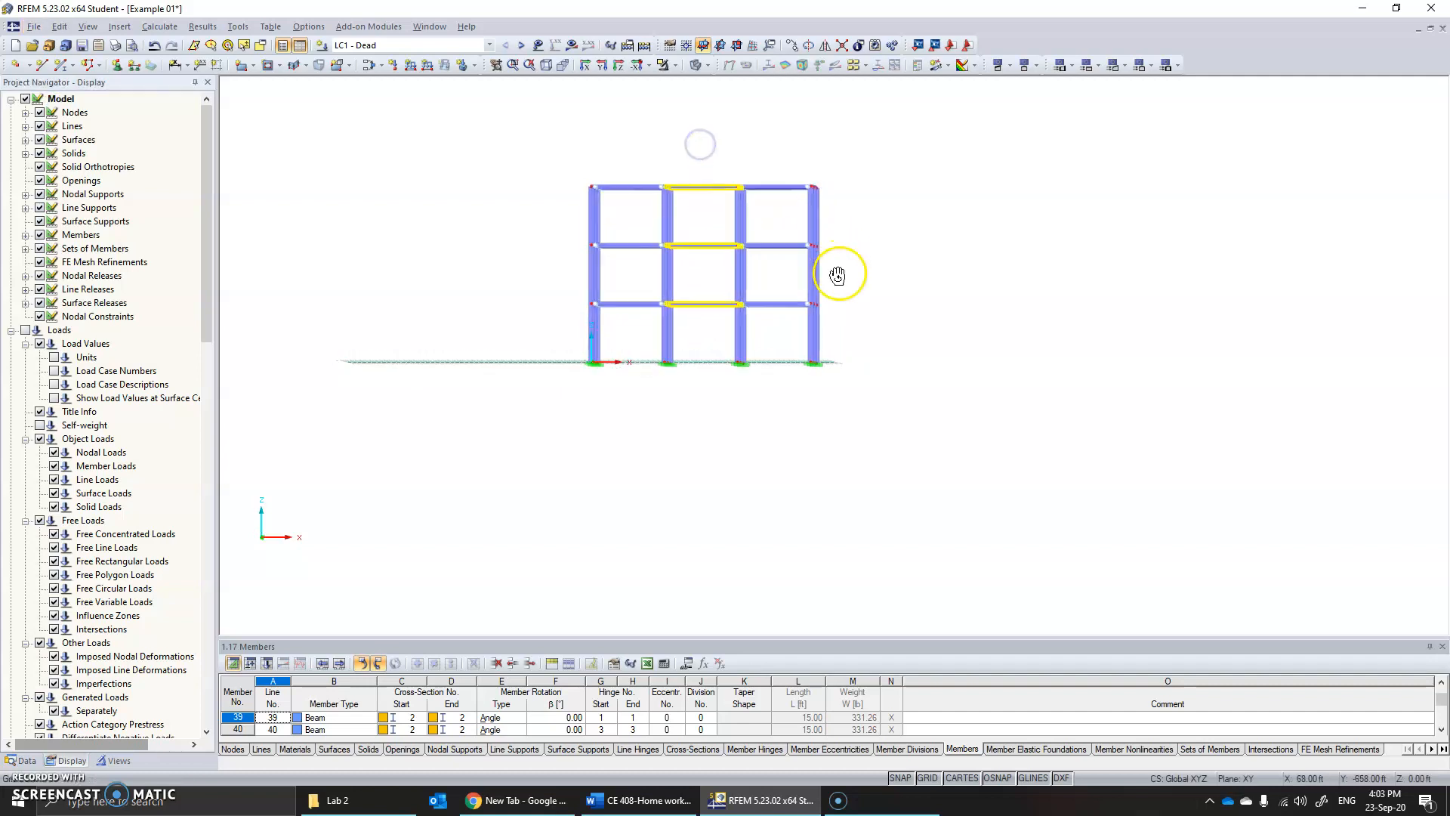
left_click_drag(836, 276, 777, 305)
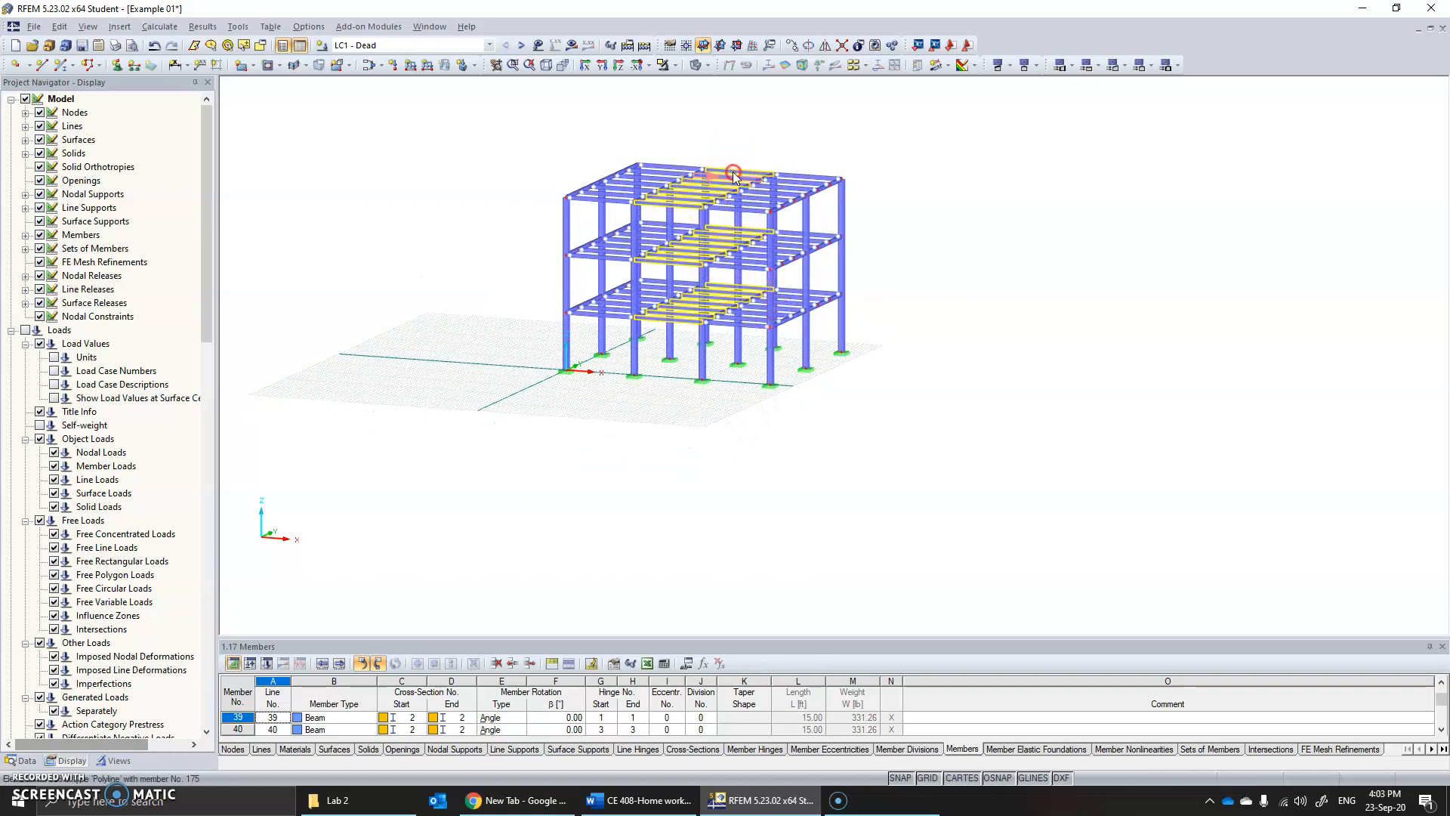
right_click(732, 172)
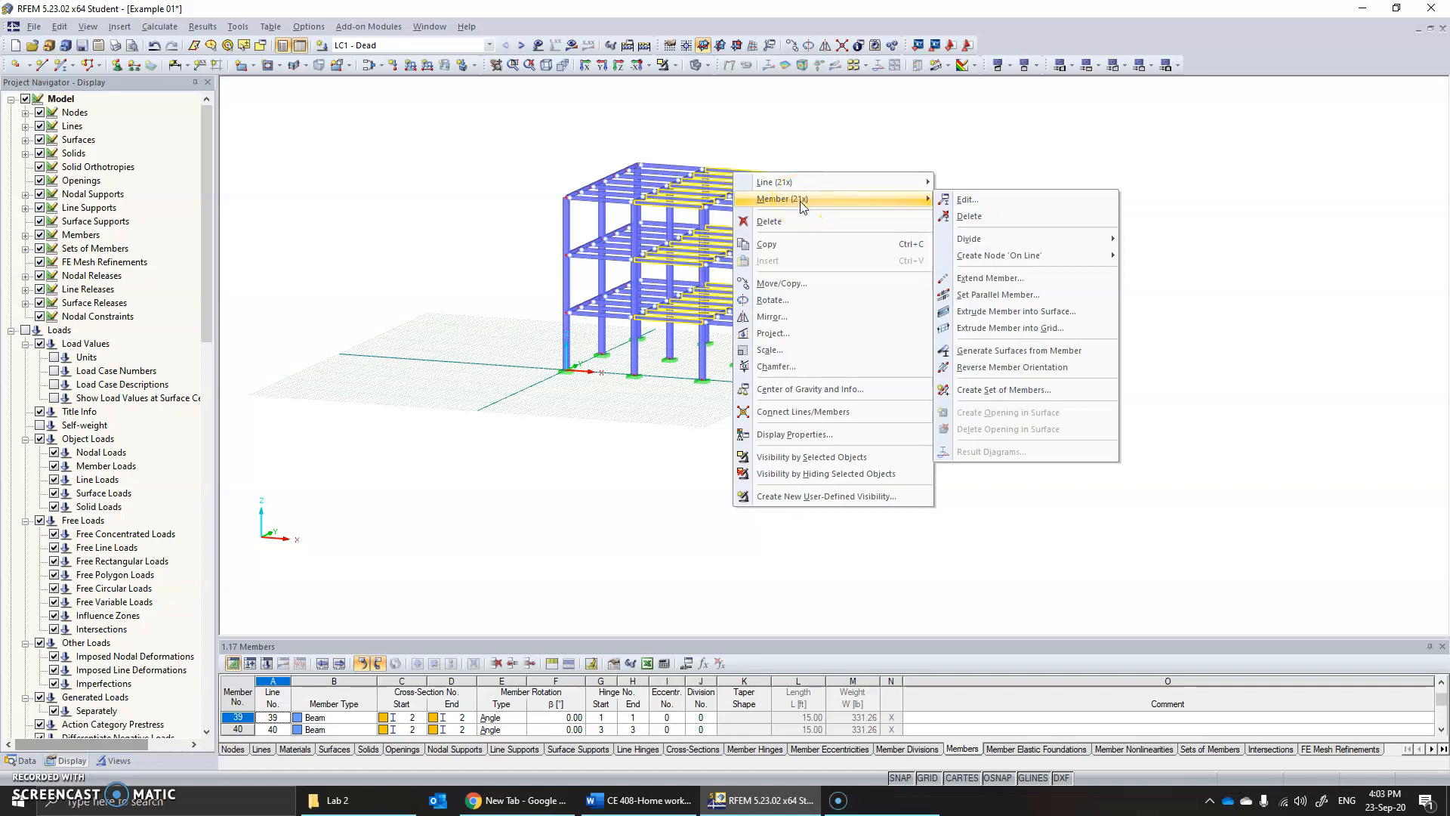
Edit the 21 selected beams, showing W 10x22 sections with no member hinges.
left_click(977, 205)
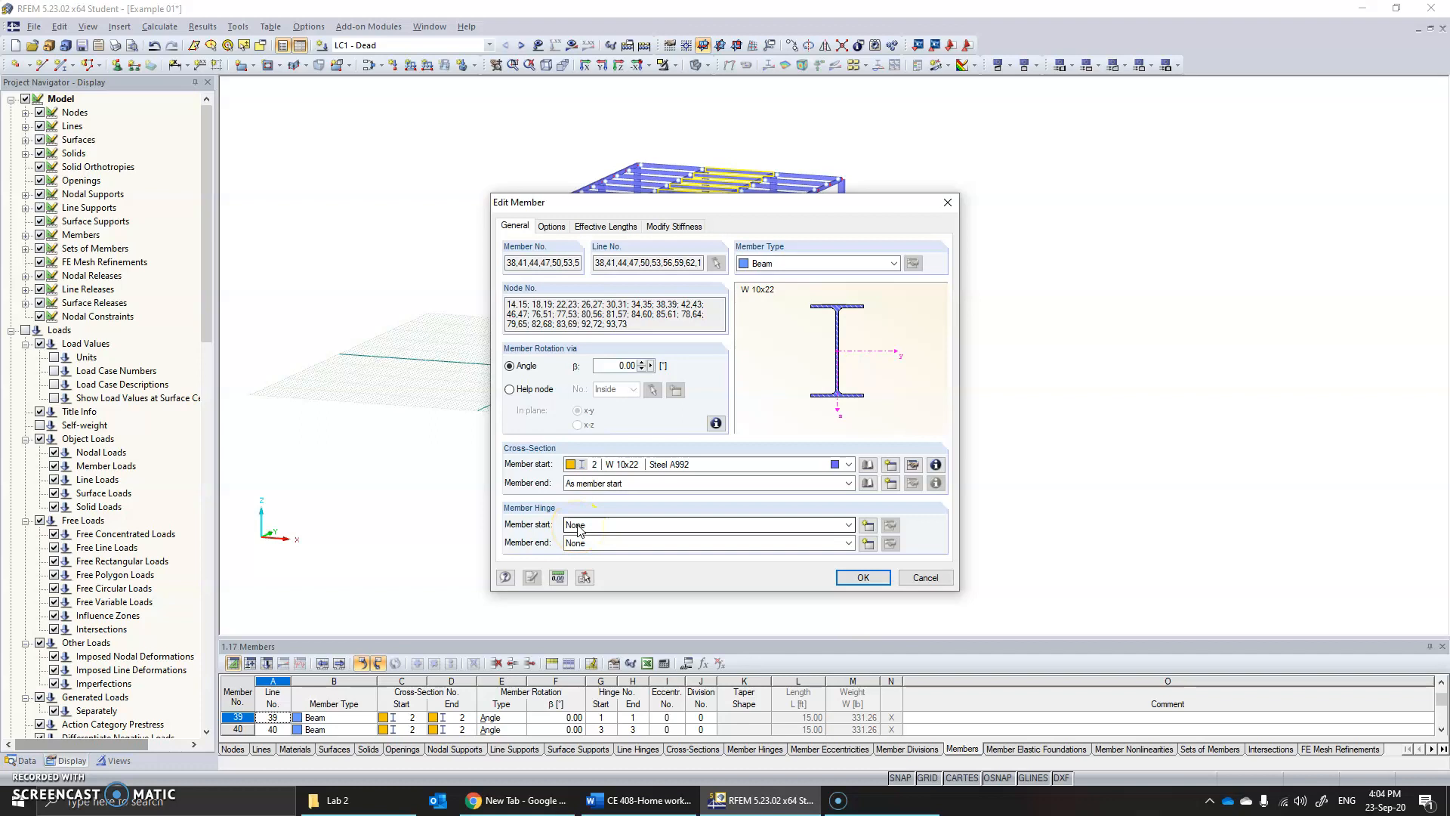
mouse_move(600, 531)
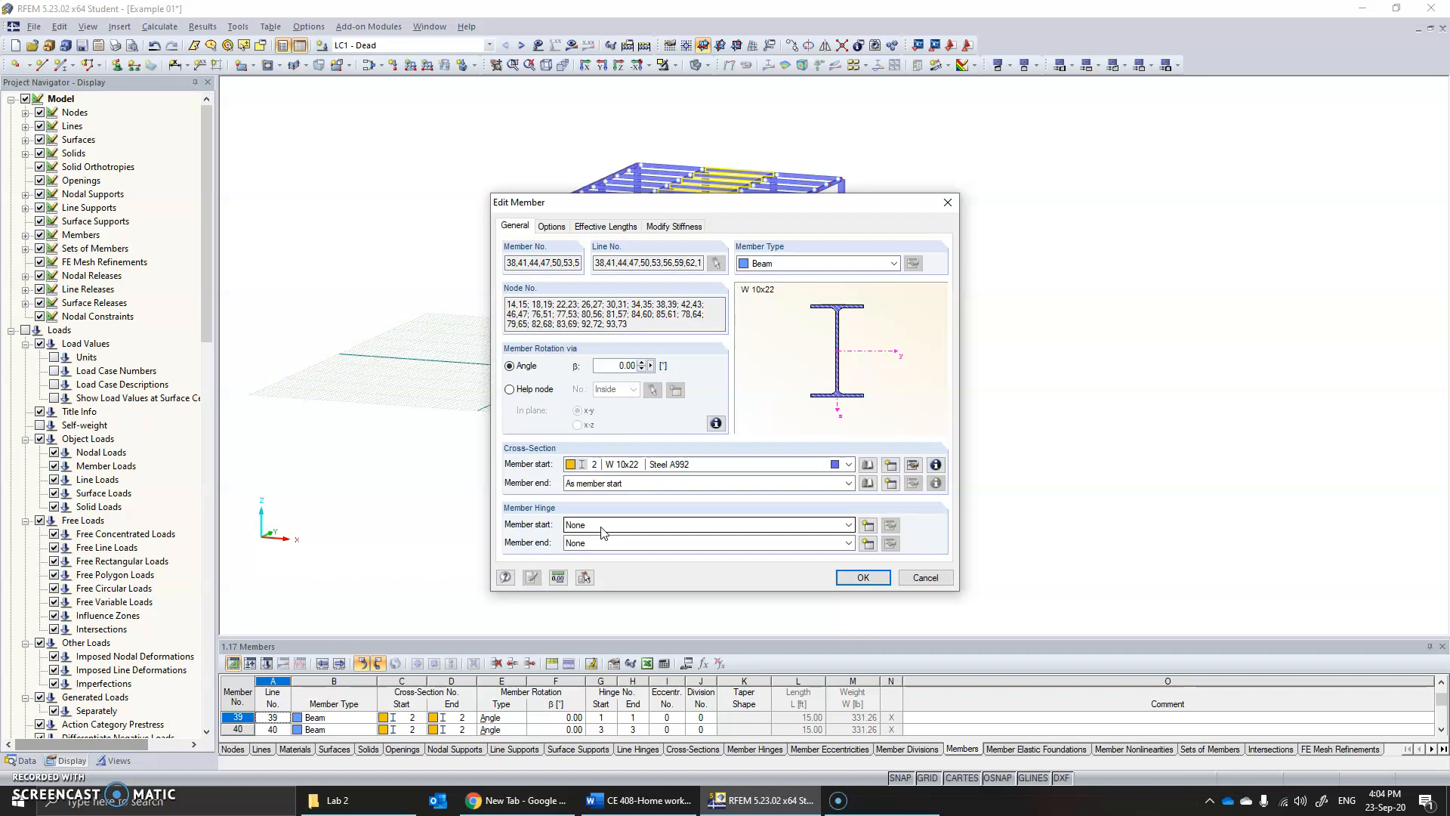
mouse_move(808, 524)
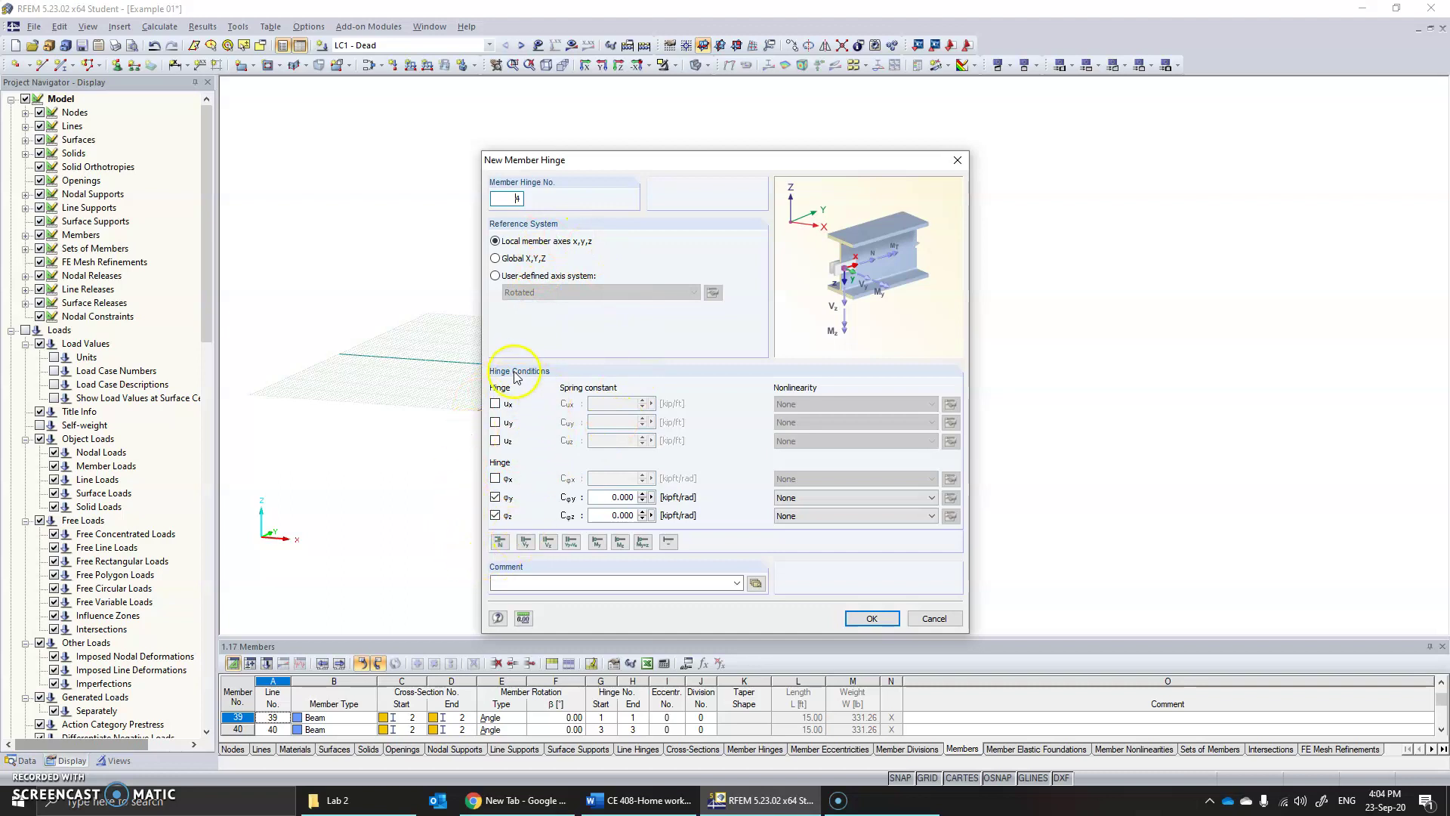
Define member hinge No. 4 releasing rotations φy and φz only.
left_click(495, 497)
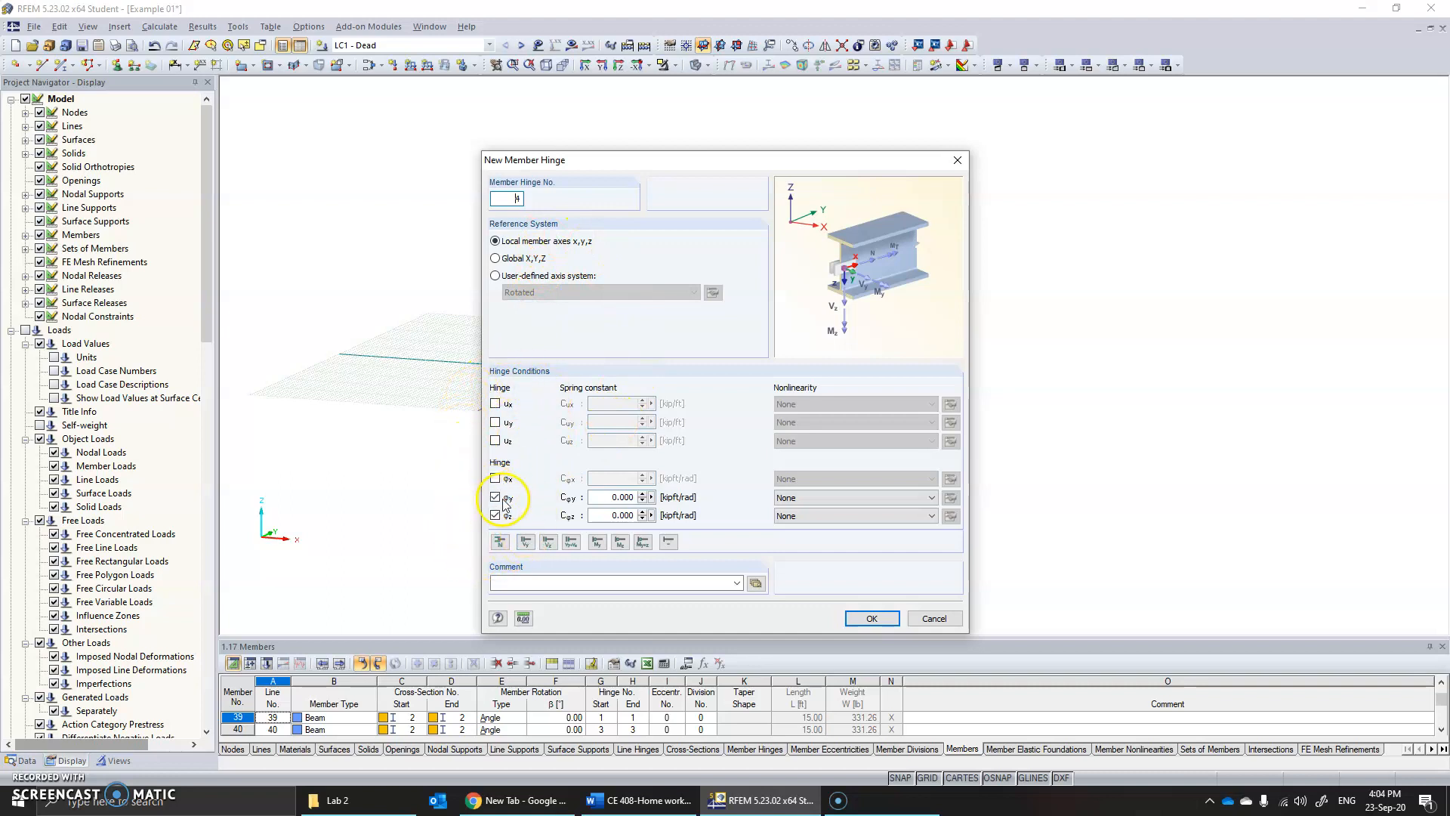
left_click(495, 515)
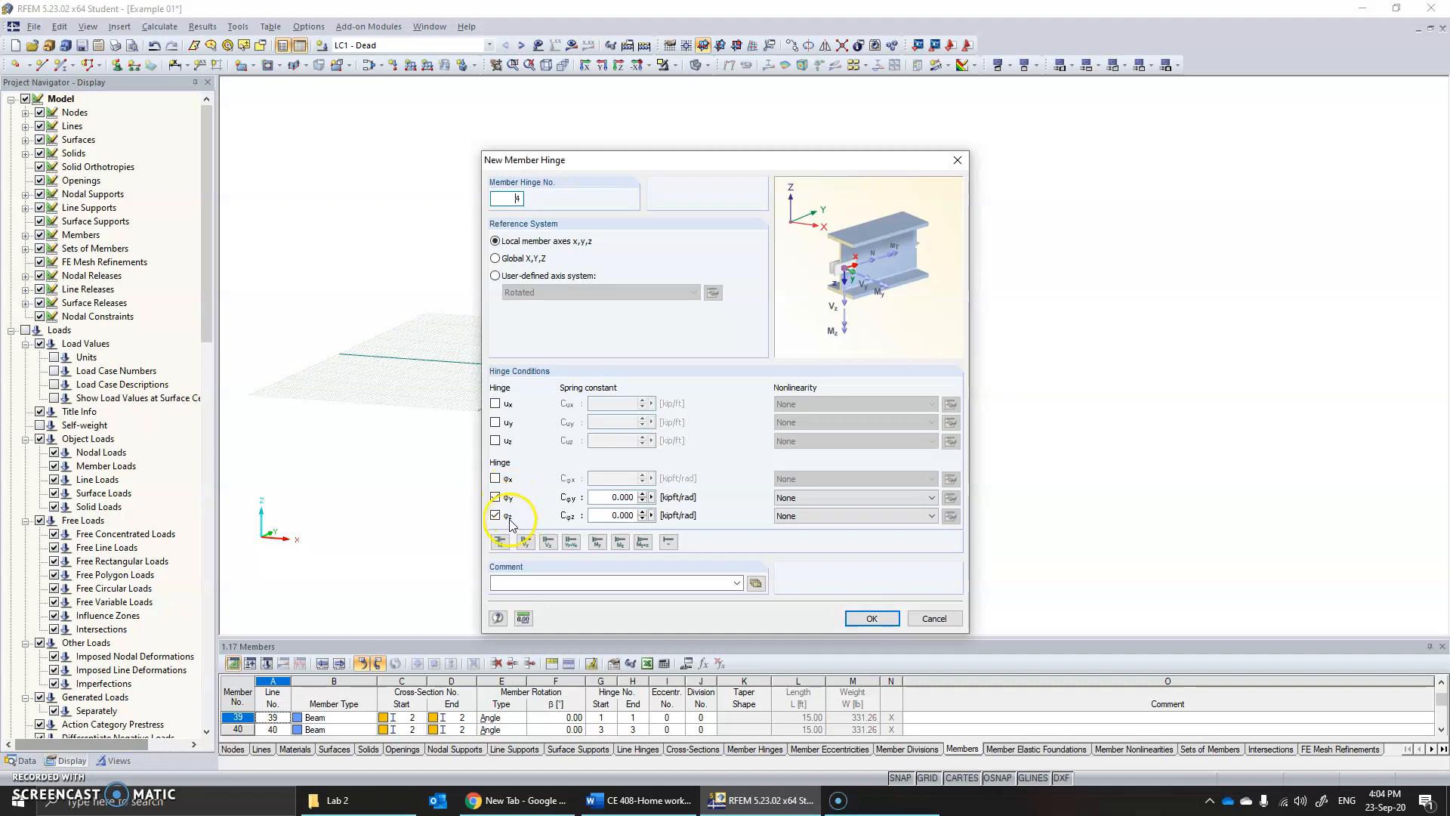
left_click(495, 515)
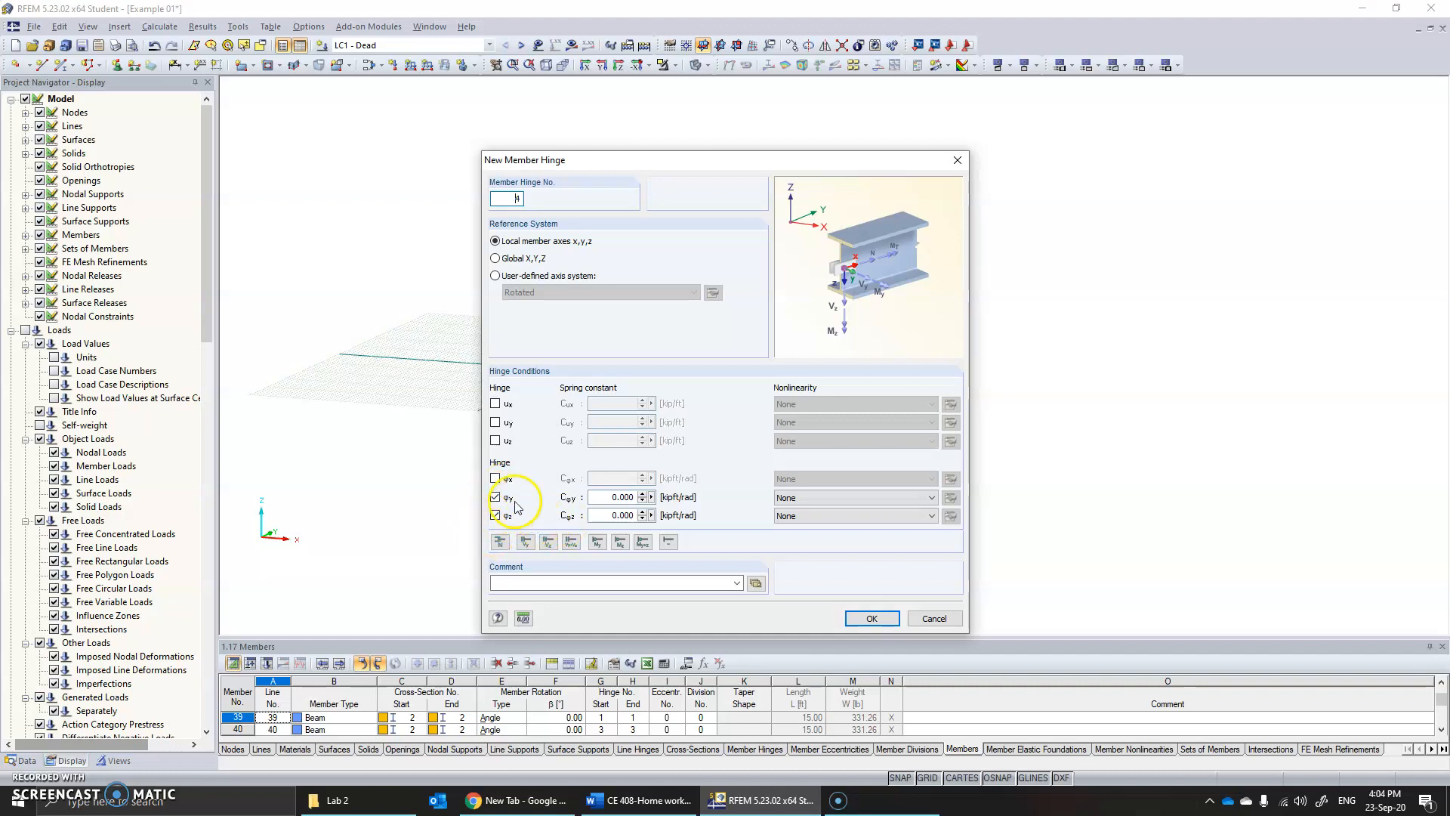
left_click(495, 515)
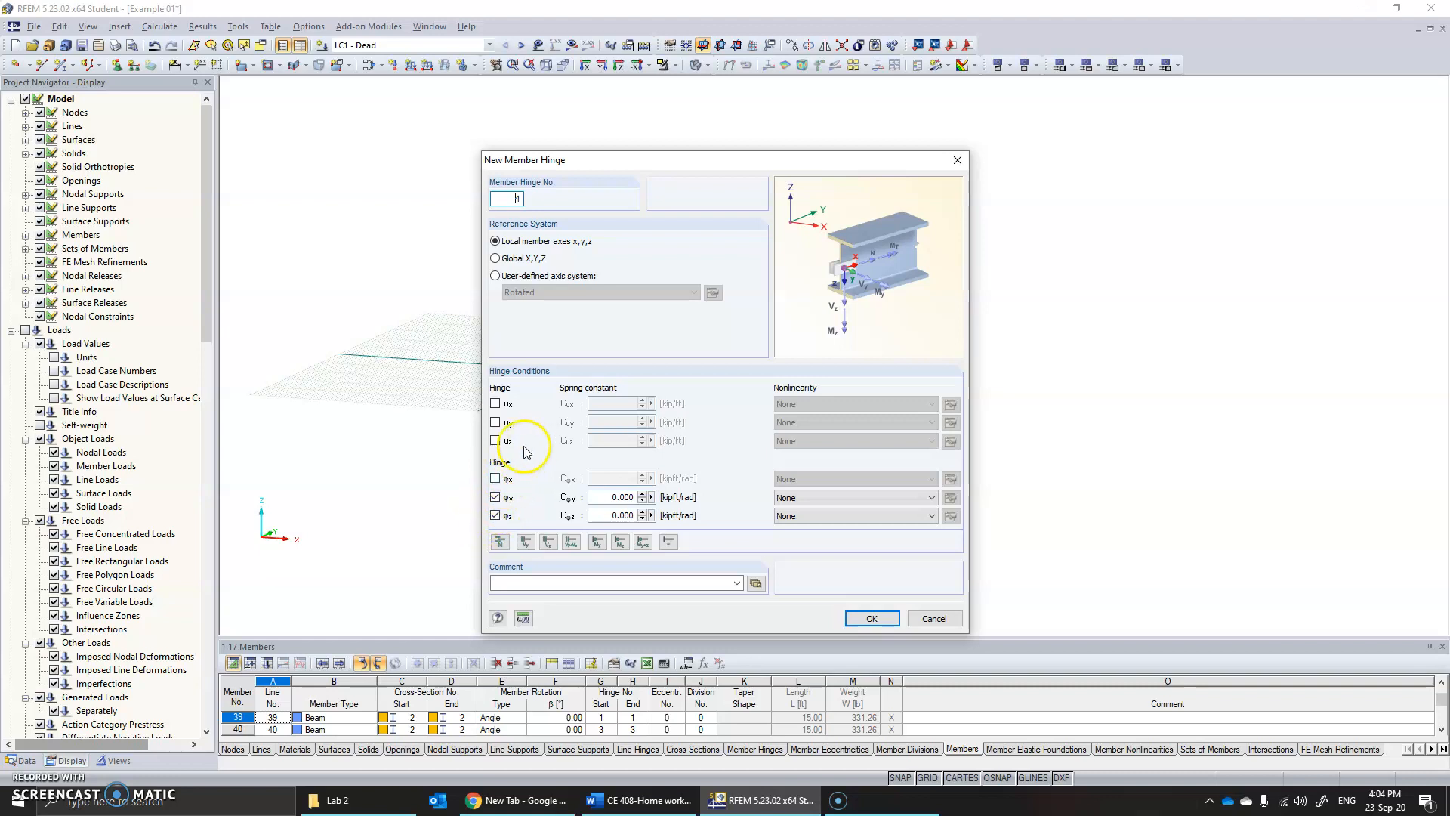
mouse_move(504, 476)
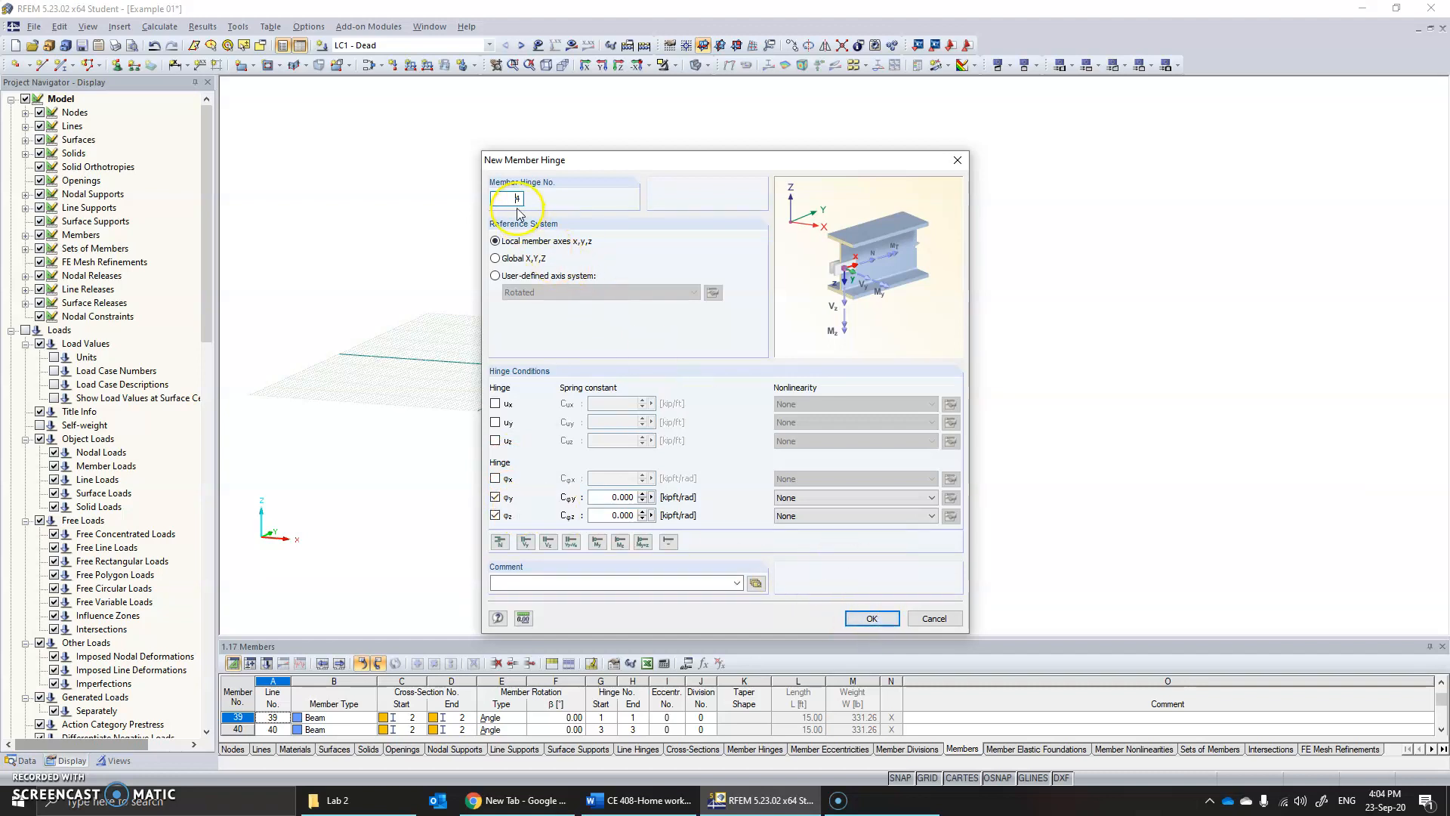
type("4")
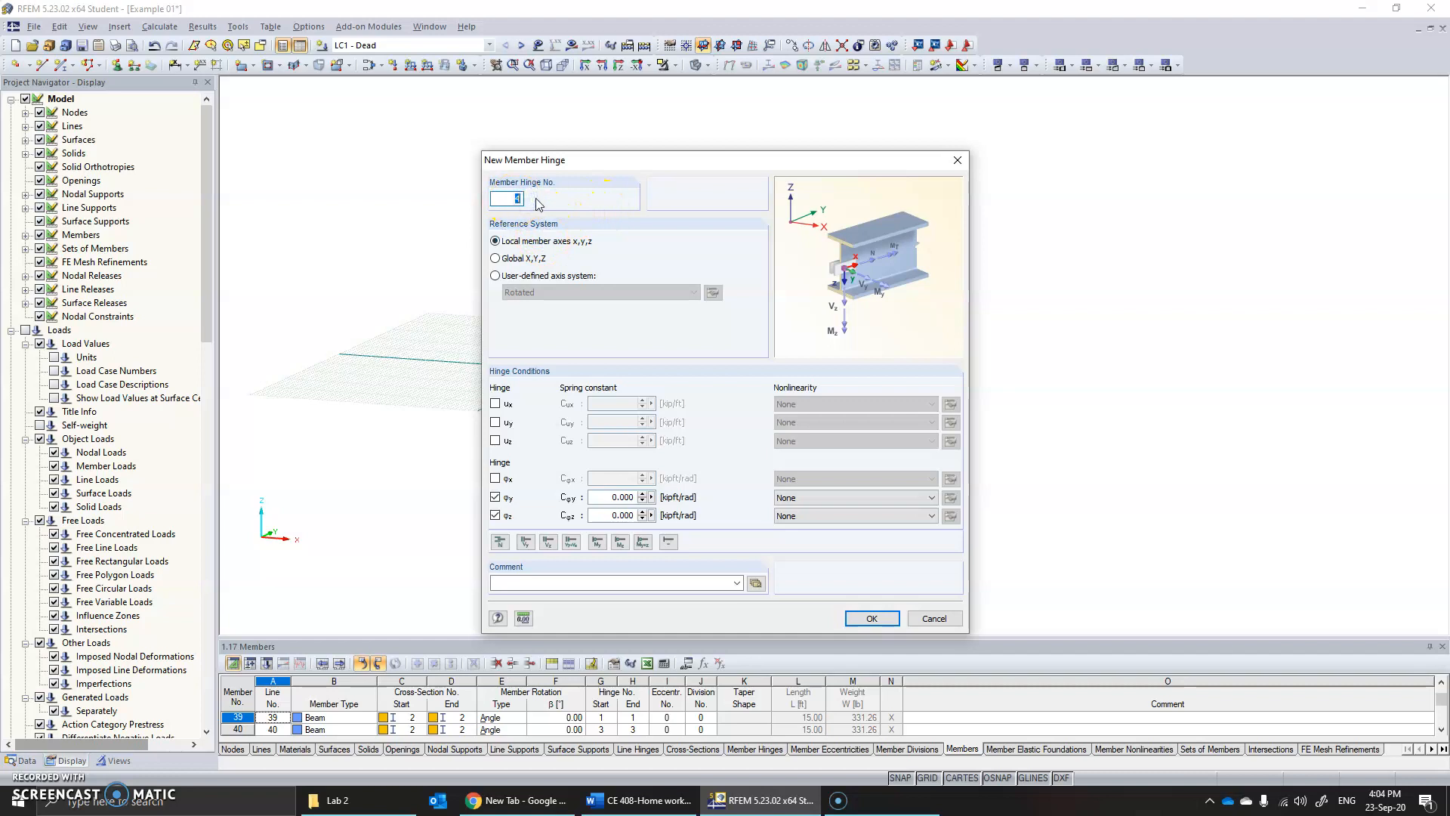
Confirm hinge 4 and assign it to both start and end of the 21 beams.
left_click(872, 618)
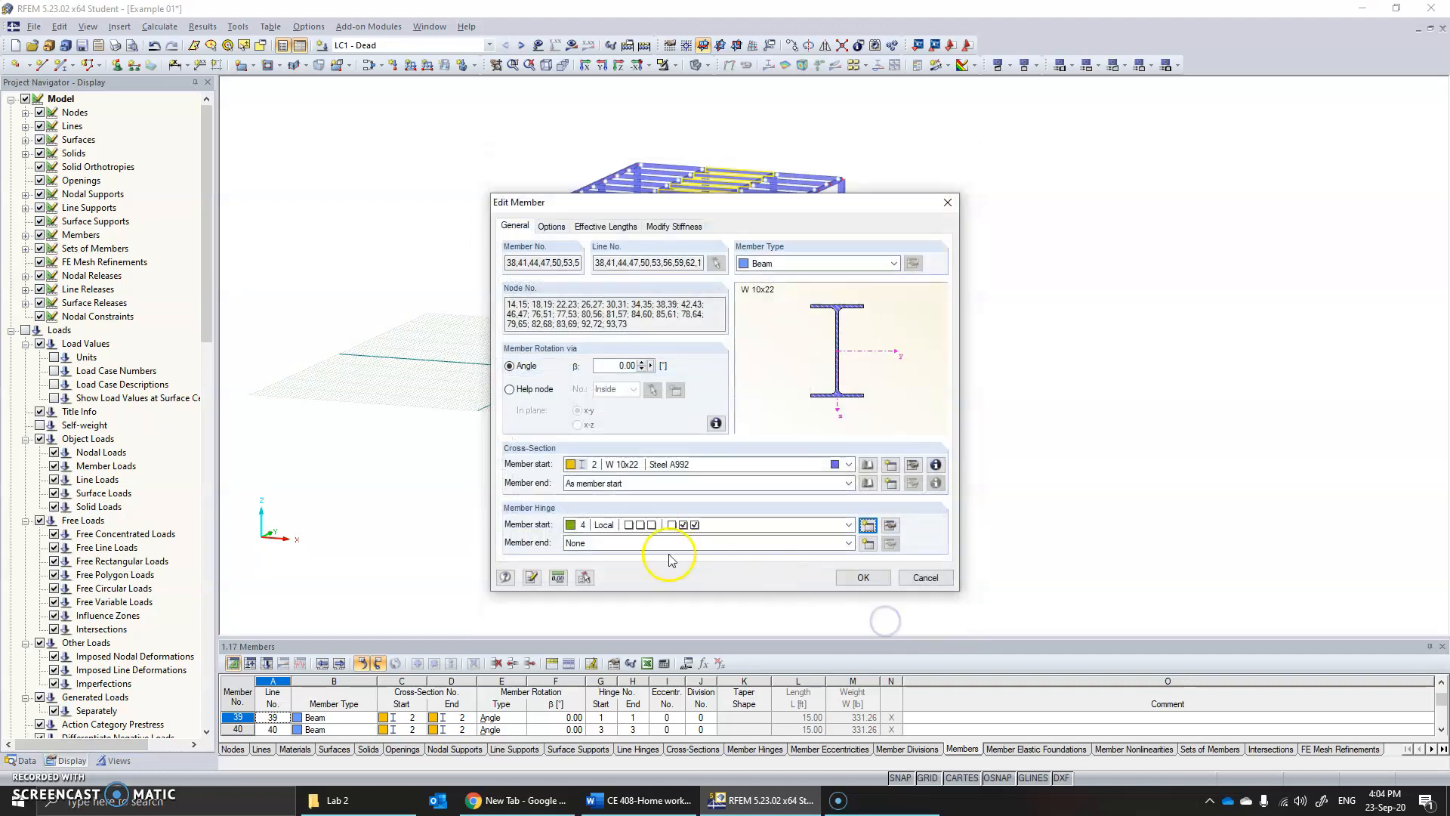
mouse_move(571, 525)
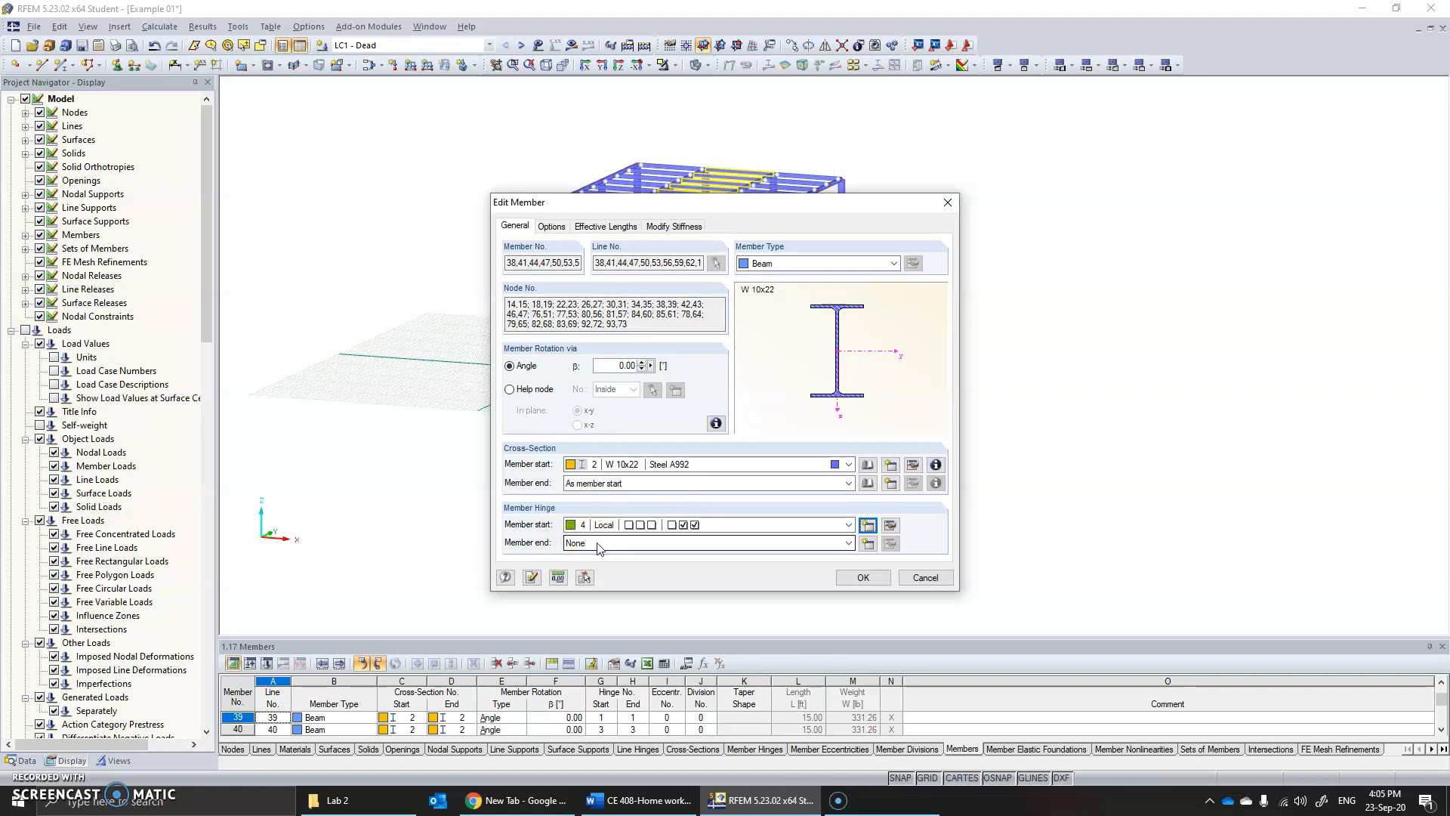
left_click(848, 543)
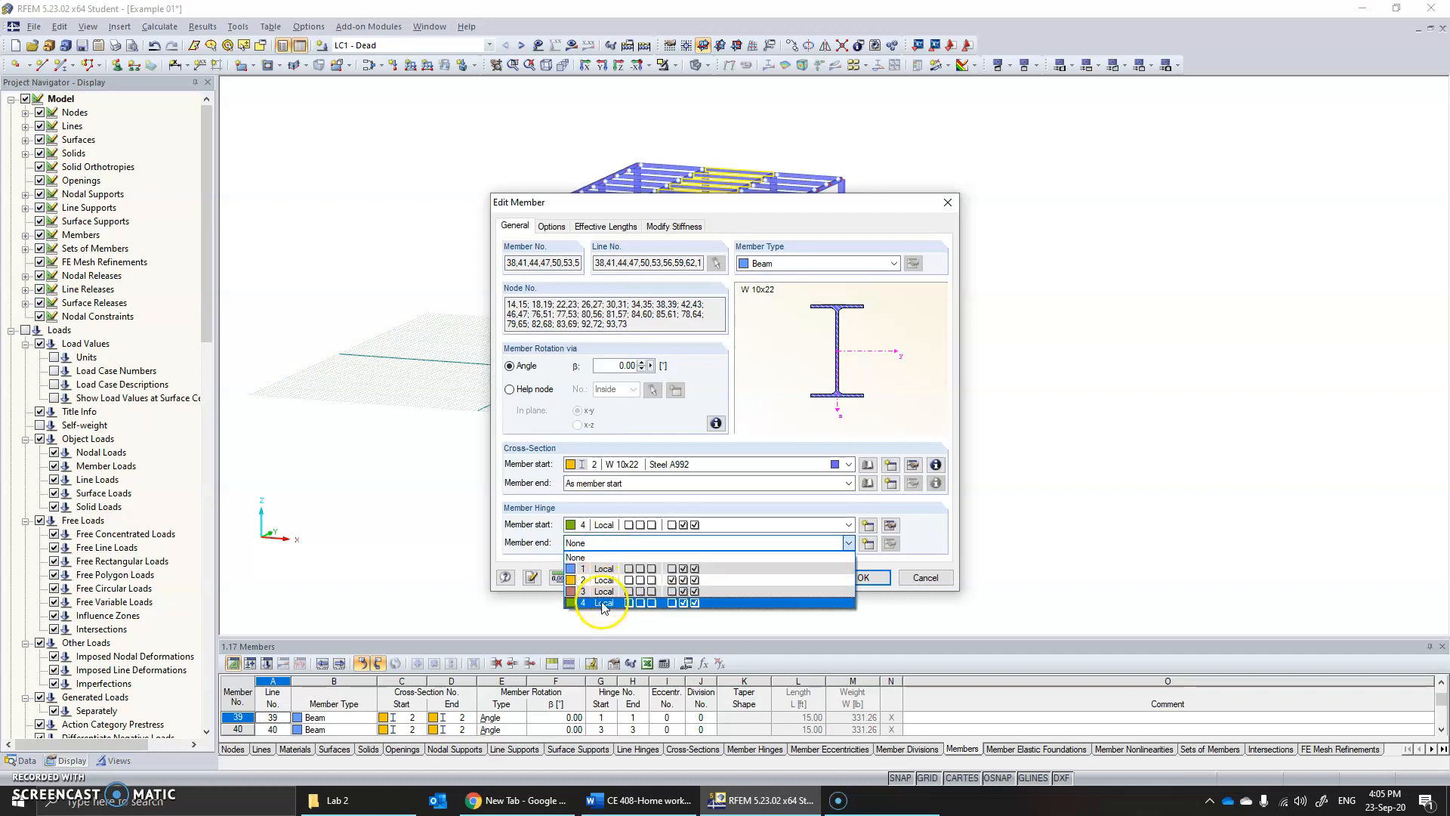
left_click(604, 602)
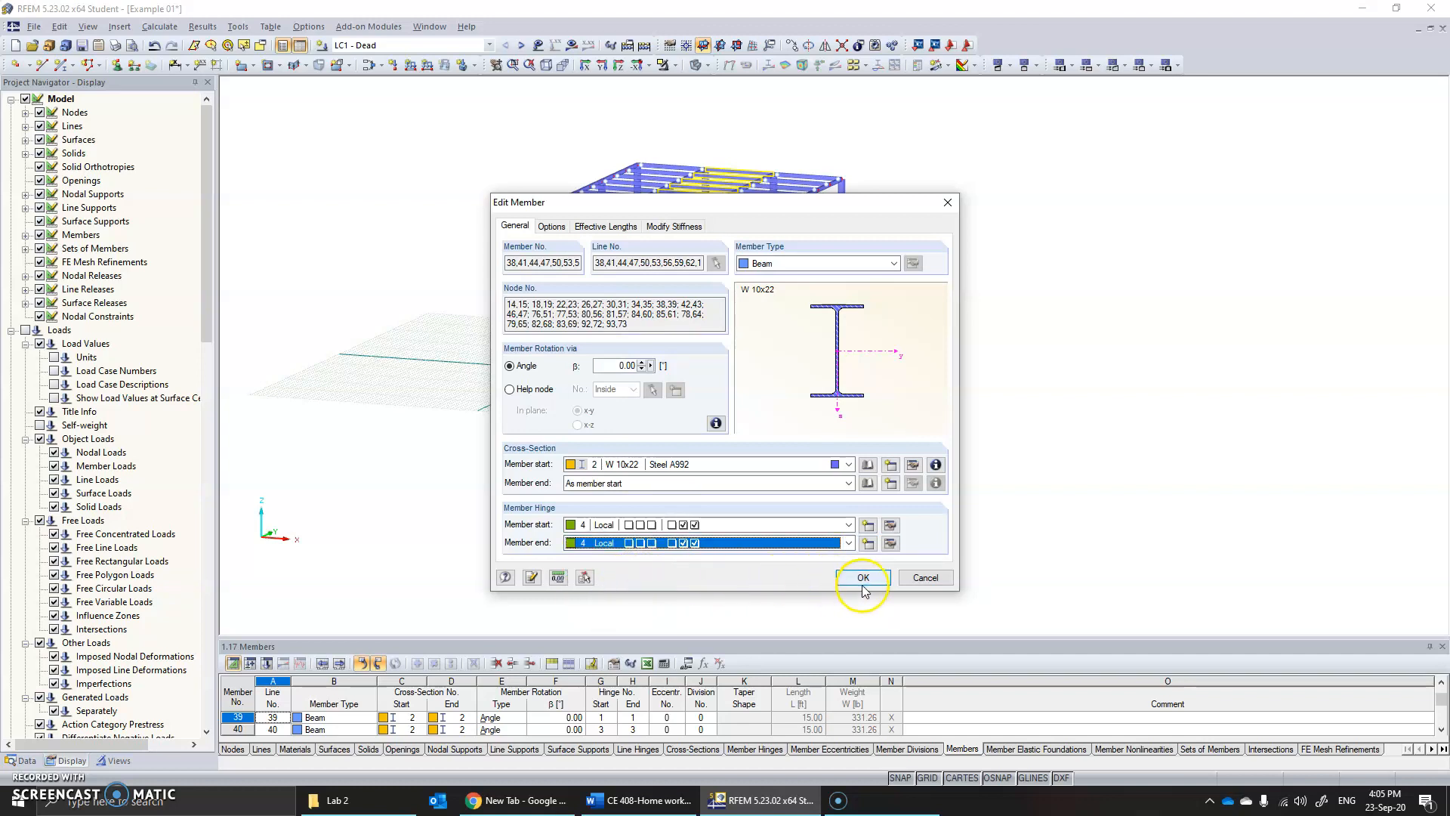
left_click(863, 577)
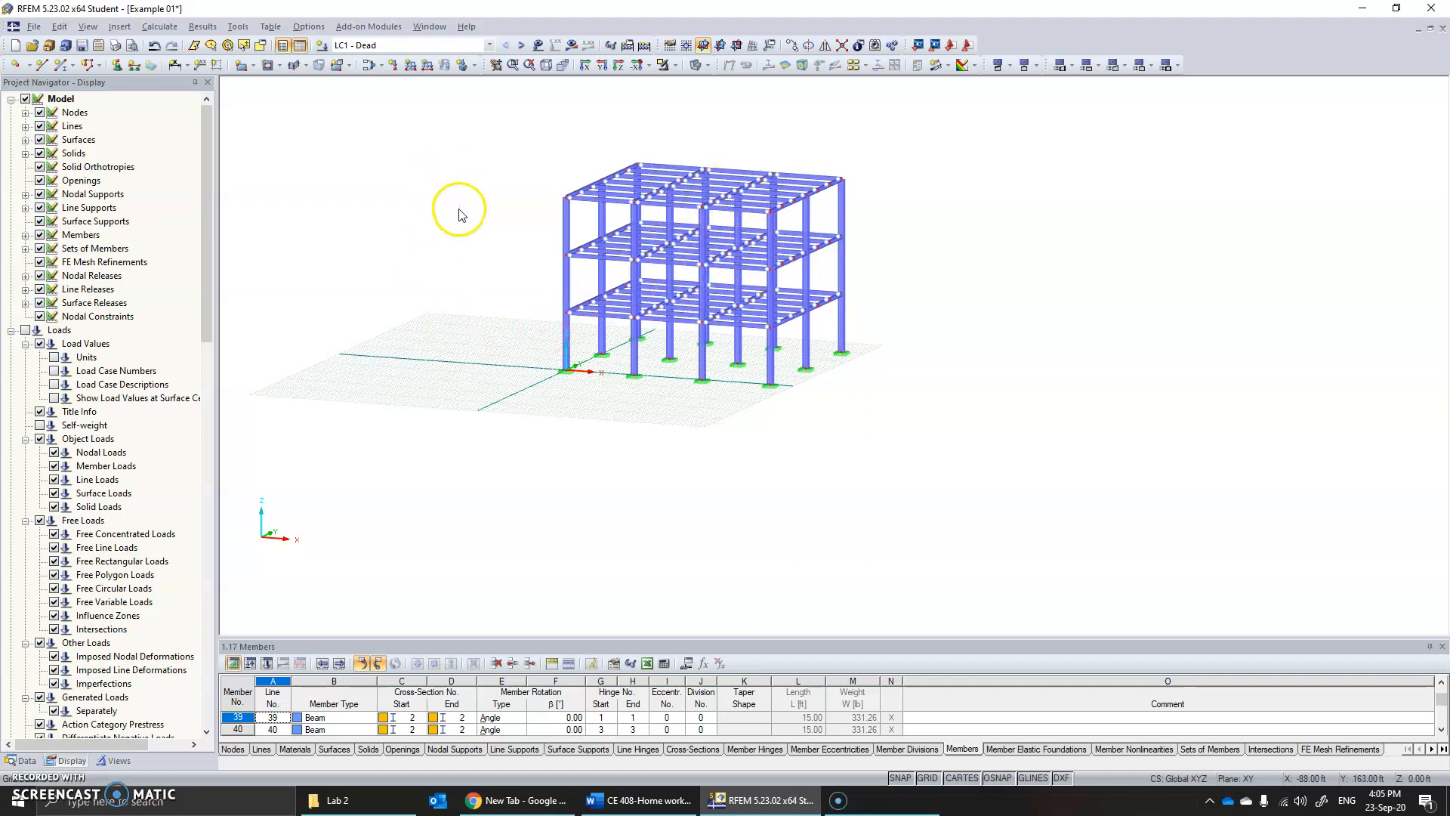
mouse_move(480, 326)
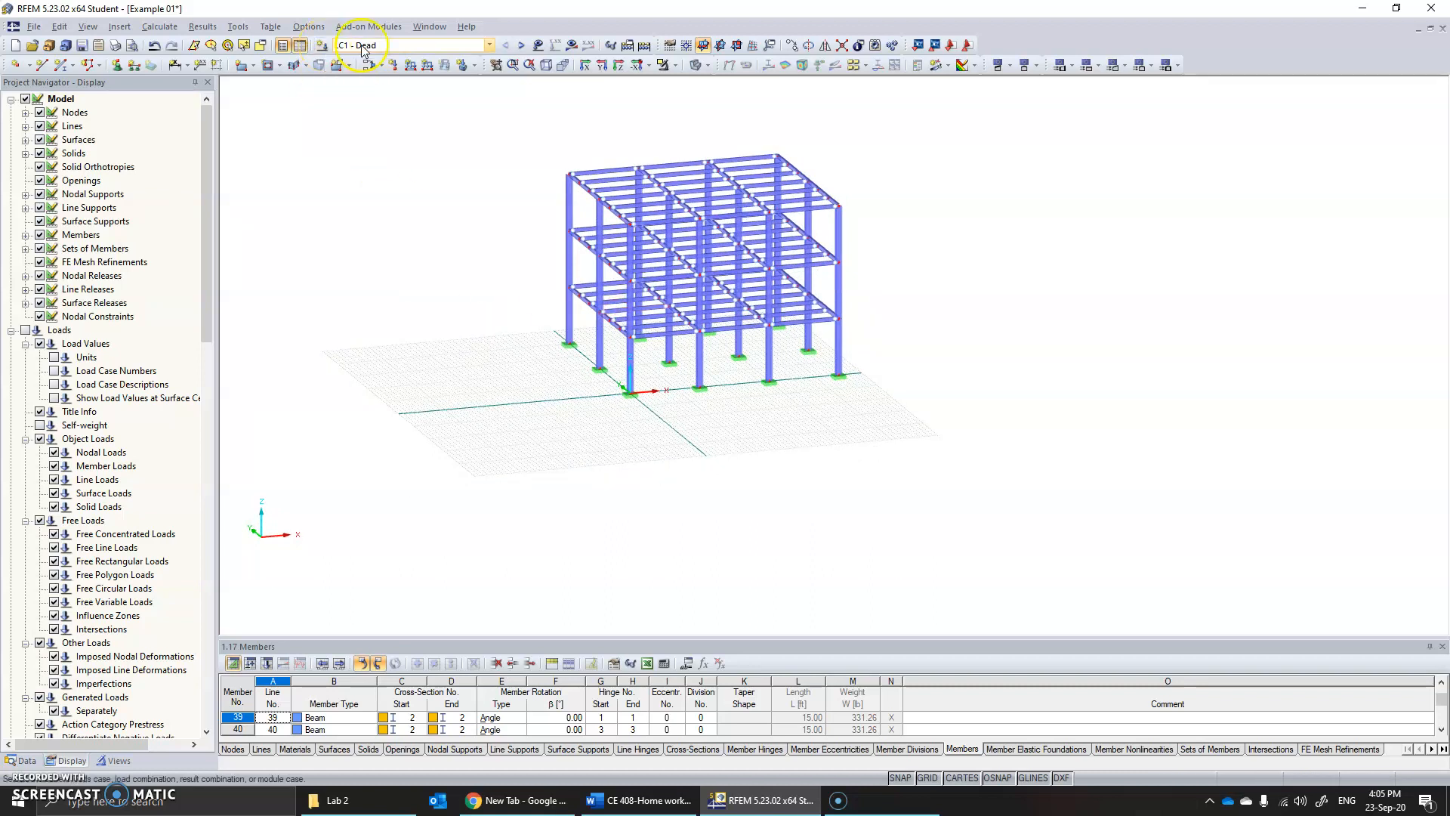
left_click(488, 45)
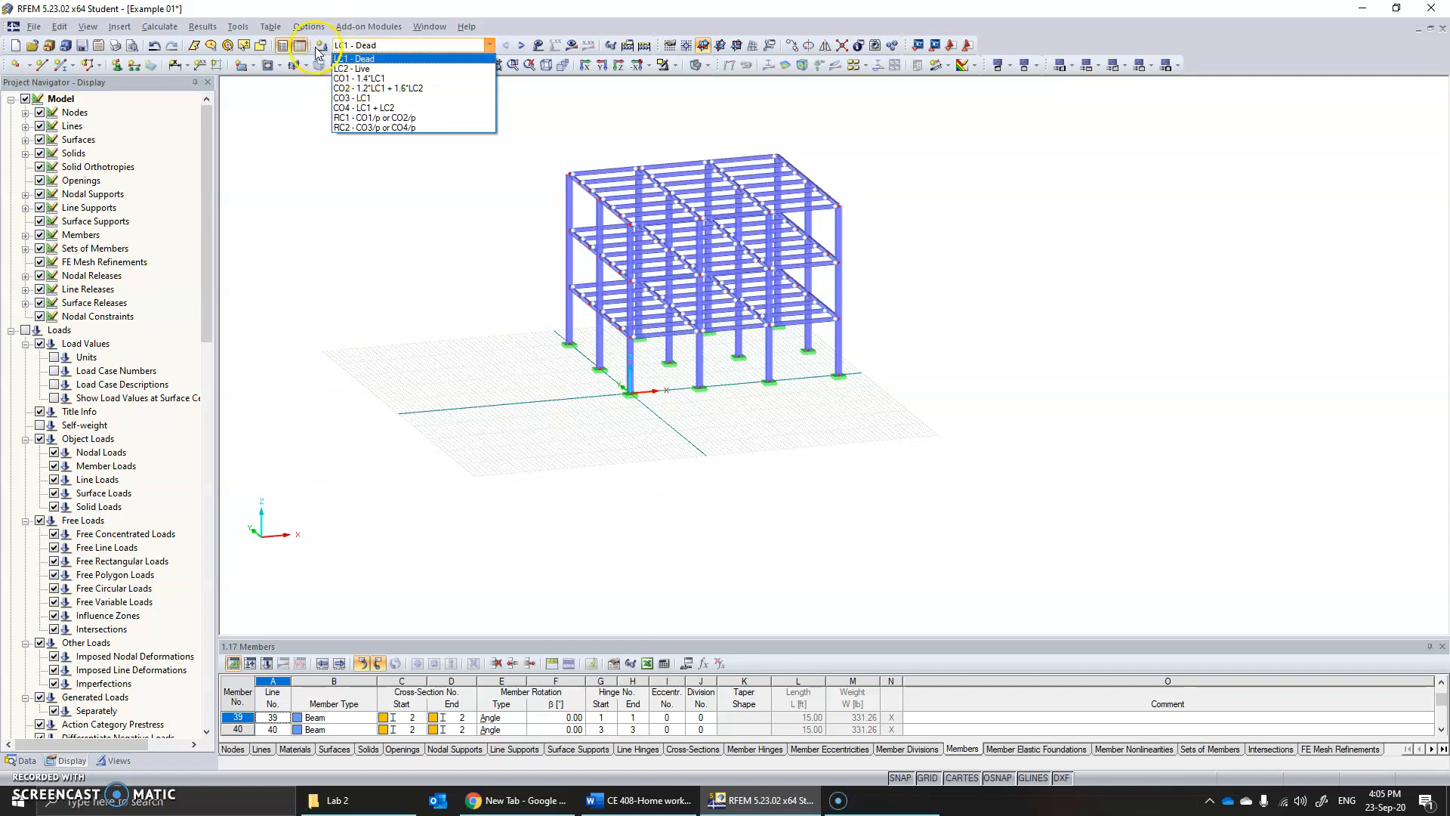
left_click(354, 59)
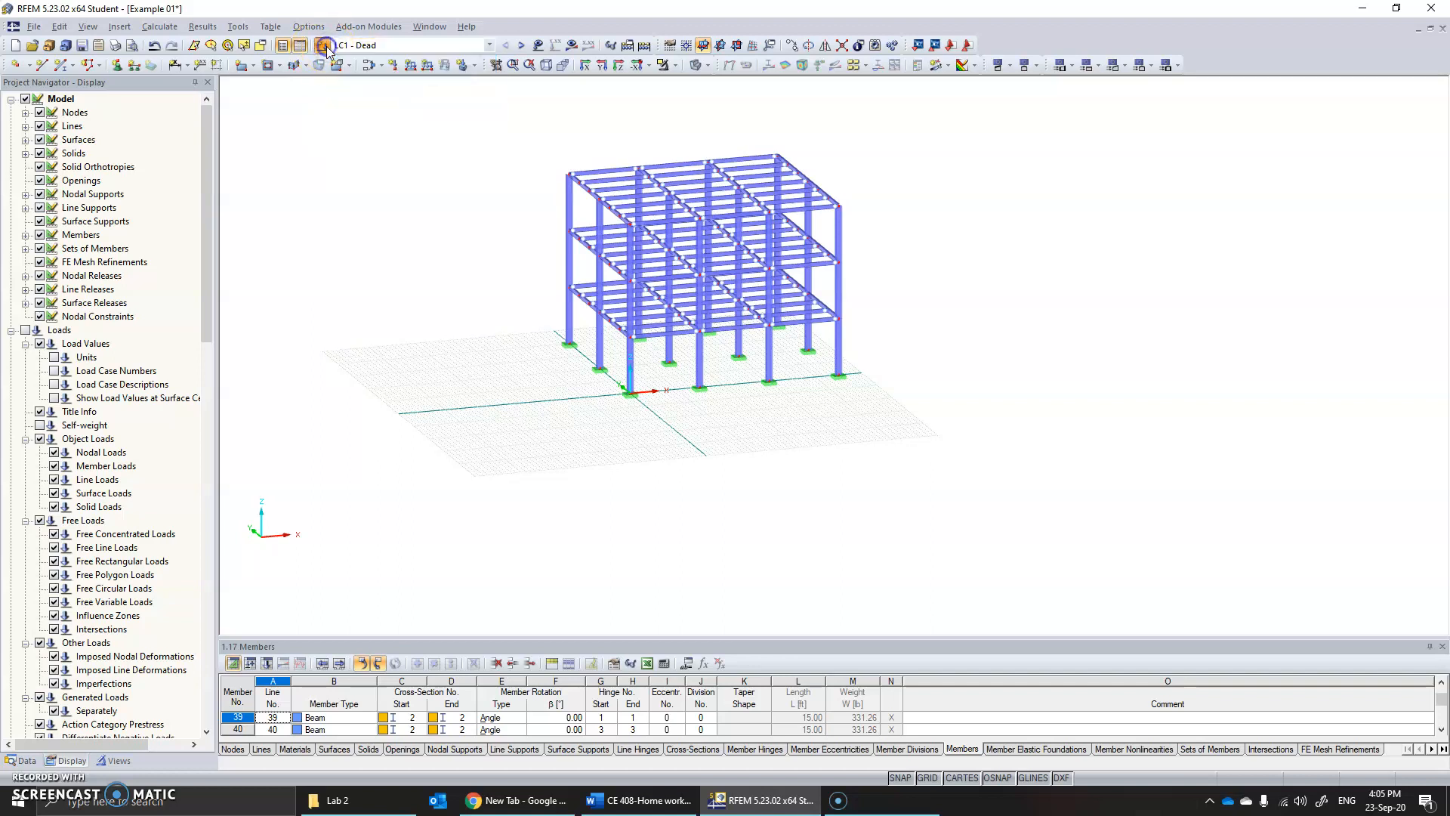
Create LC3 'Wind 1' and LC4 'Wind 2', both with action category Wind.
left_click(321, 44)
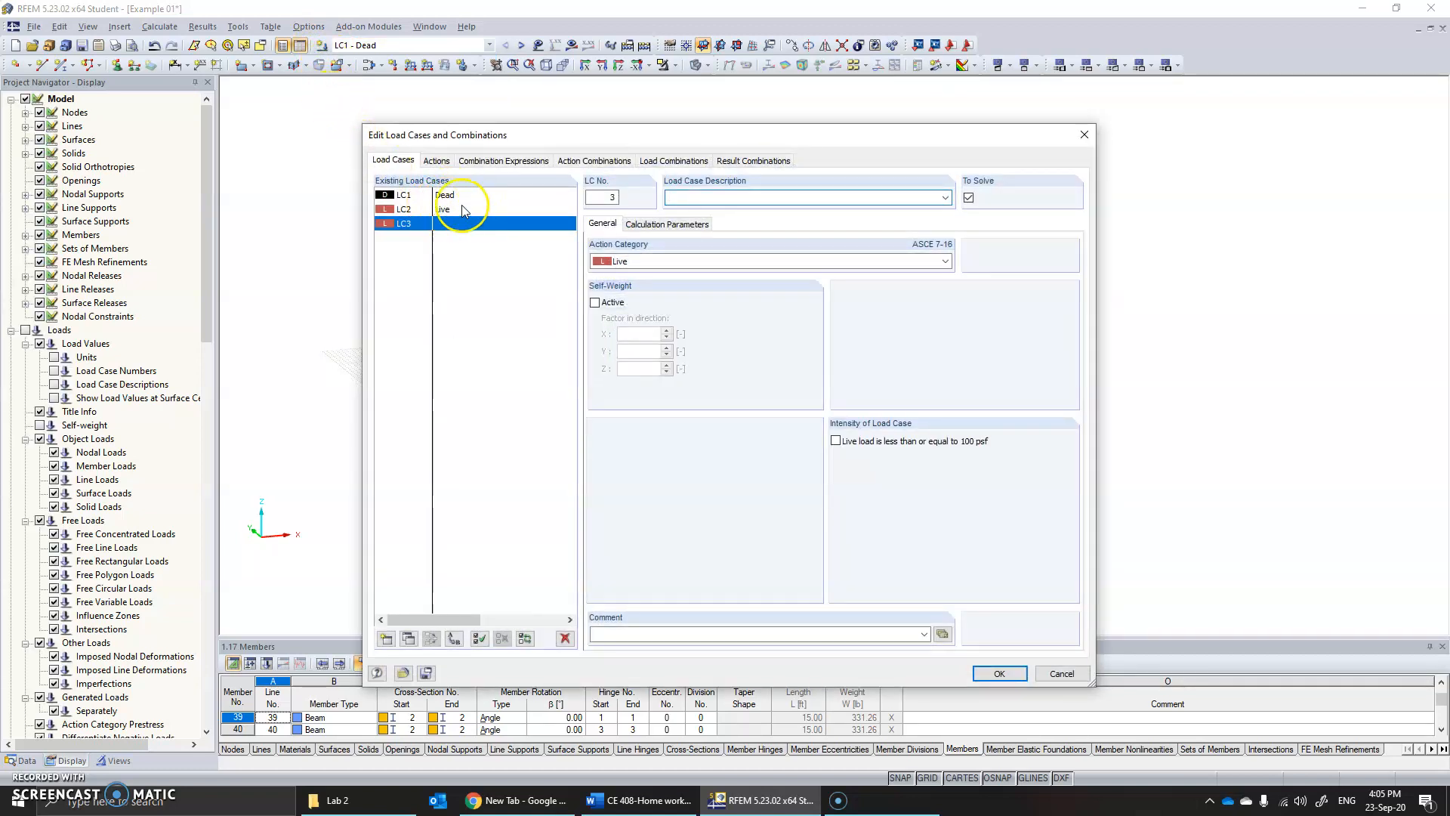
left_click(805, 197)
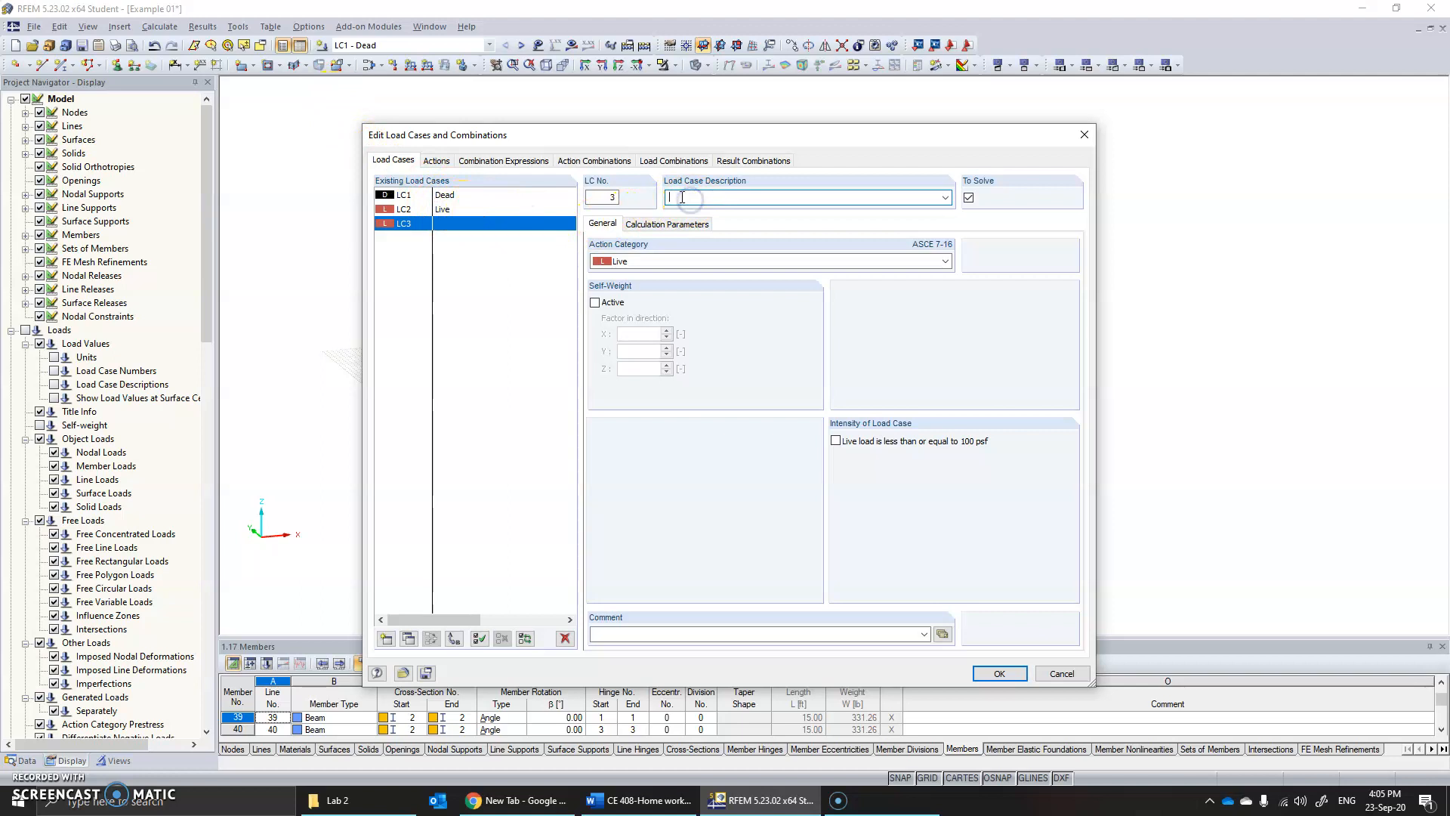
type("Wind 1")
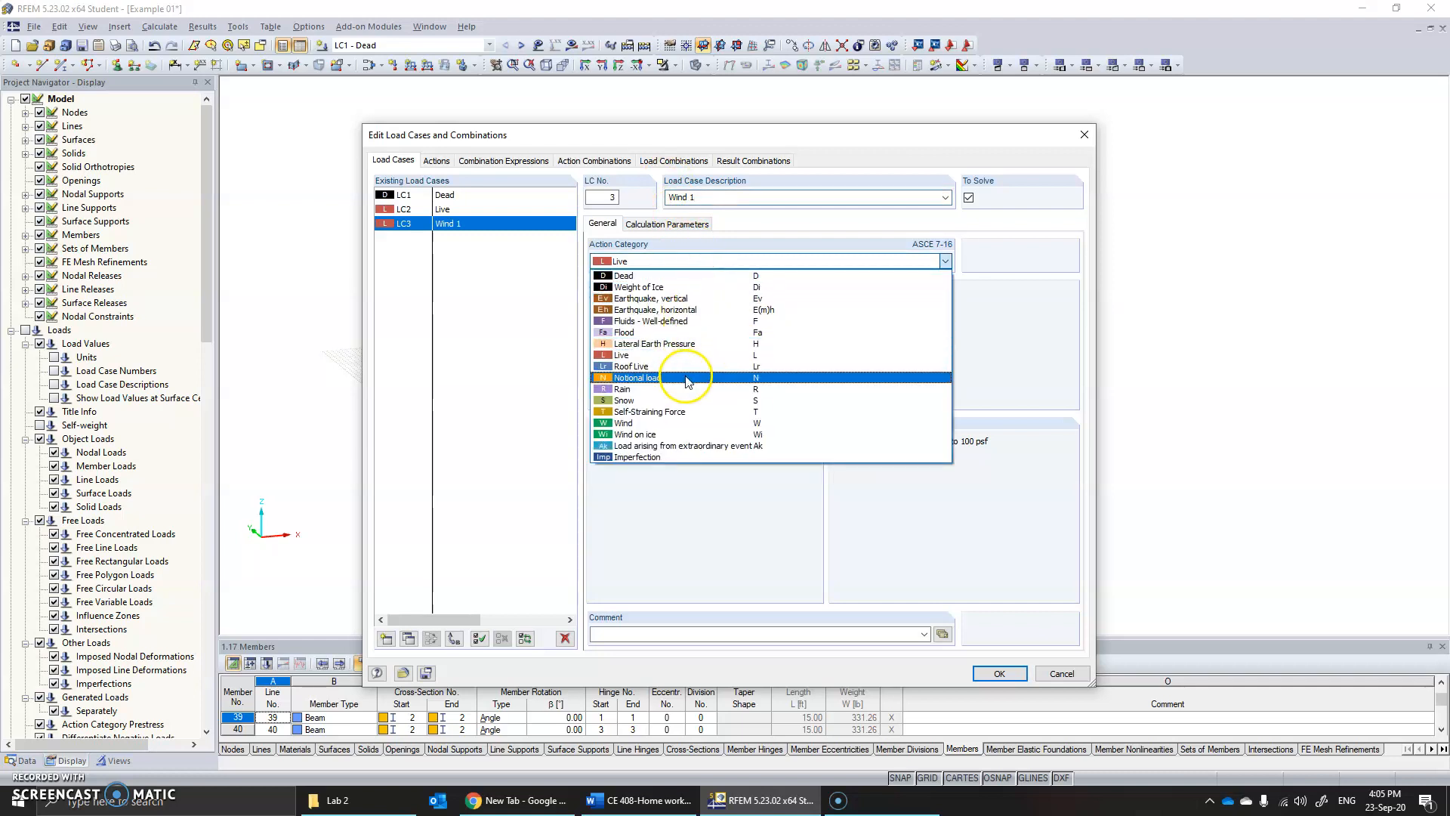
left_click(623, 422)
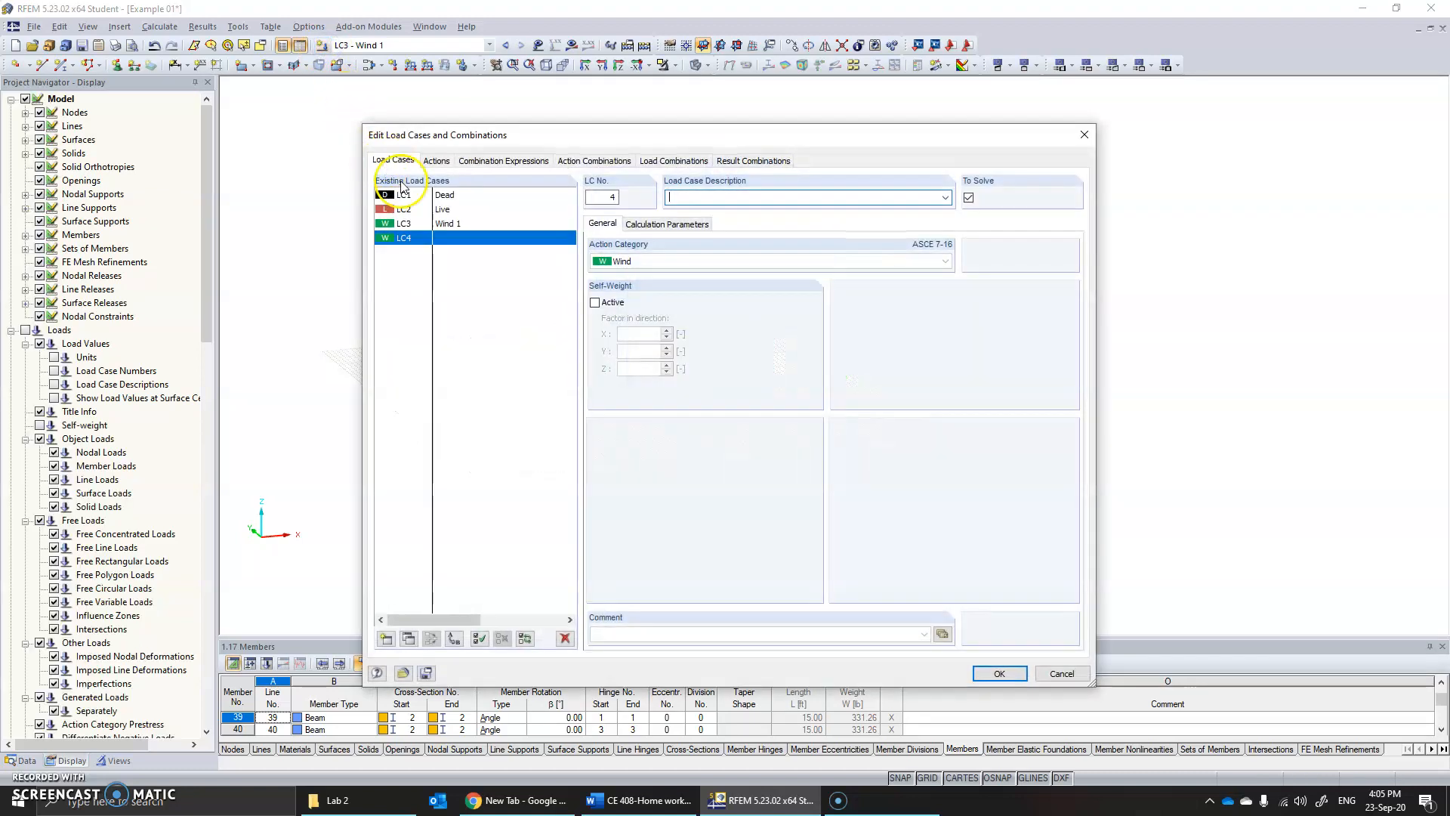
type("Wind 2")
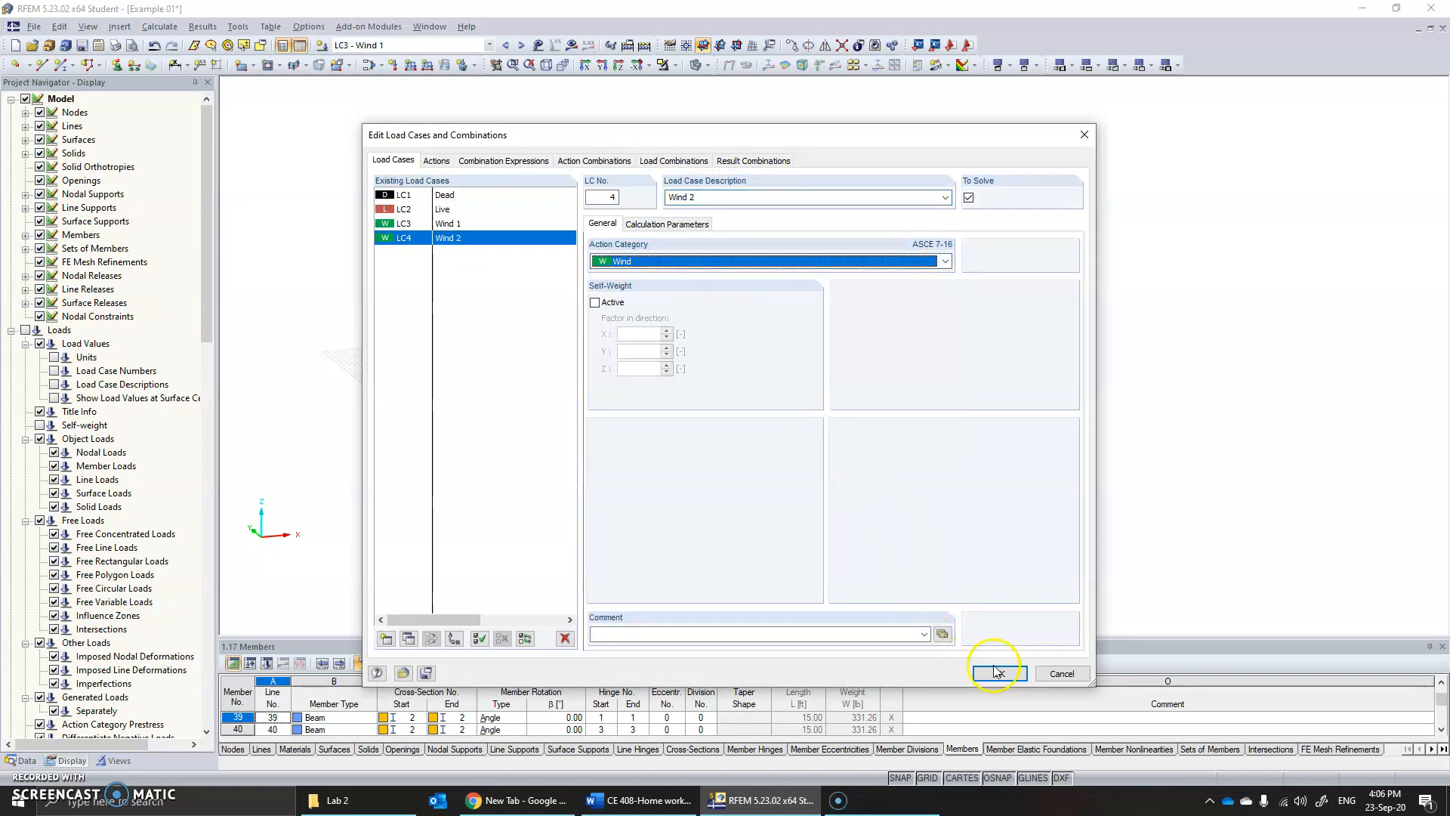
left_click(998, 673)
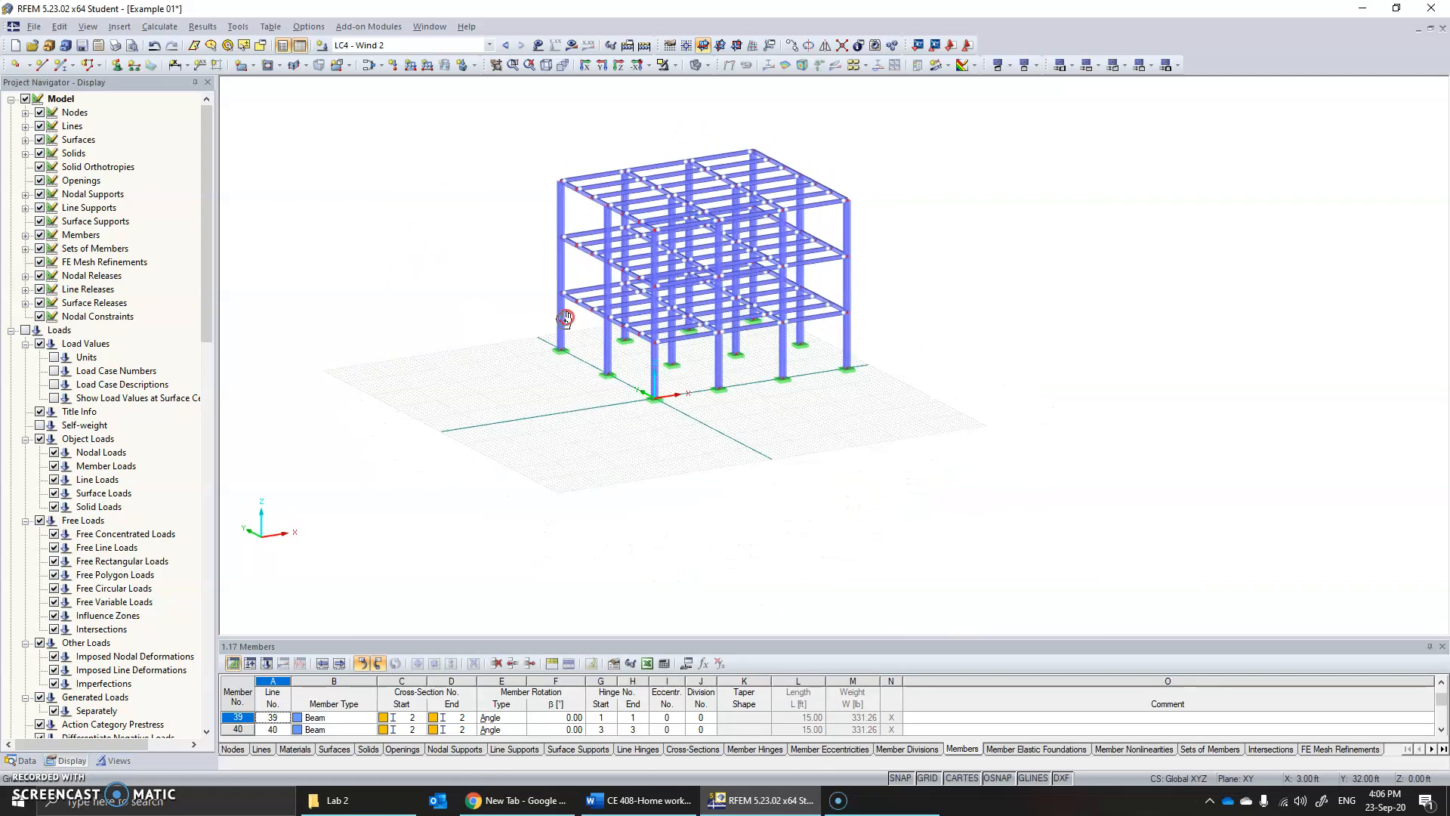
Launch the ASCE/SEI 7-16 wind load generator for vertical walls with roof.
left_click(239, 26)
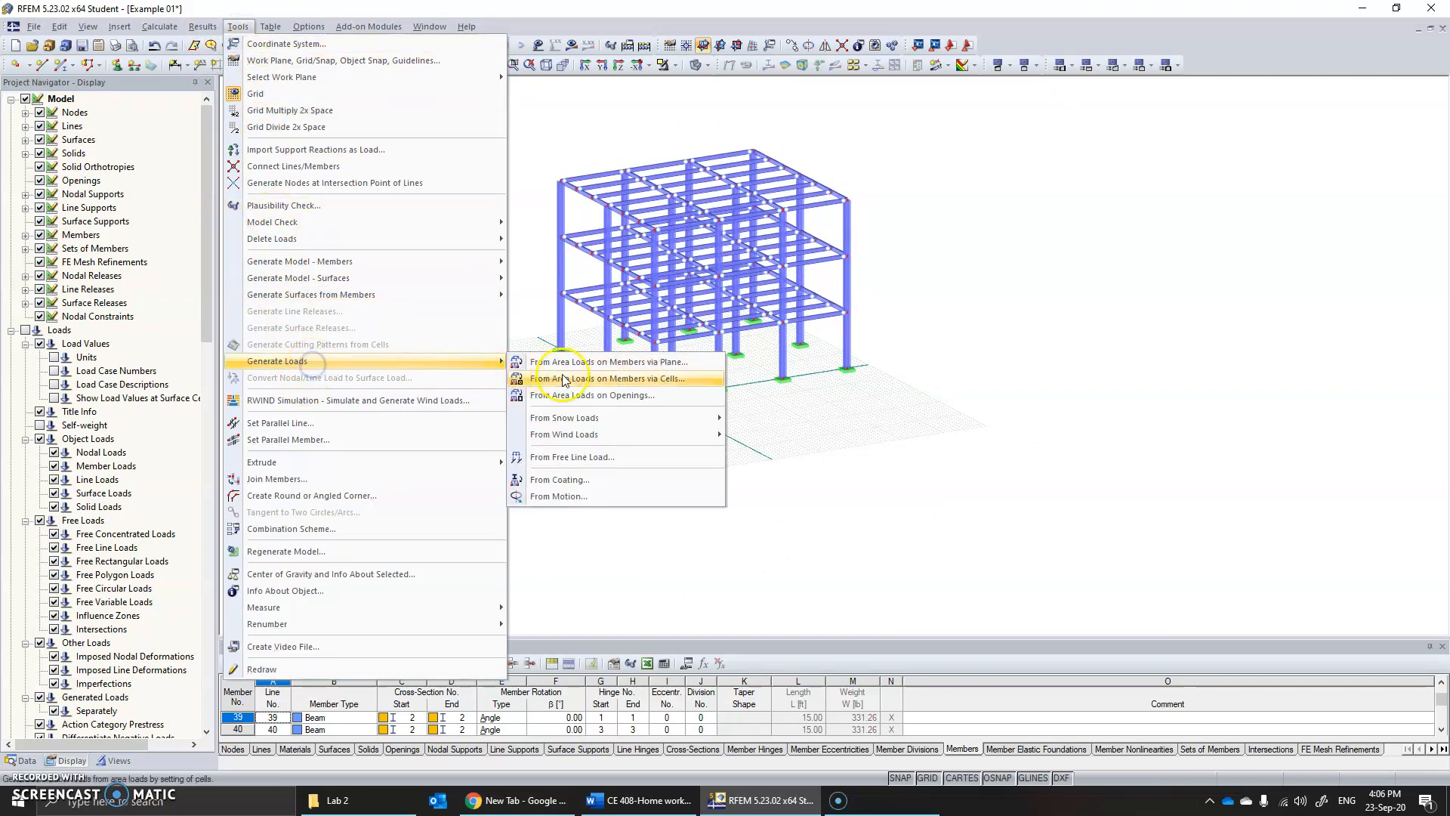
mouse_move(594, 435)
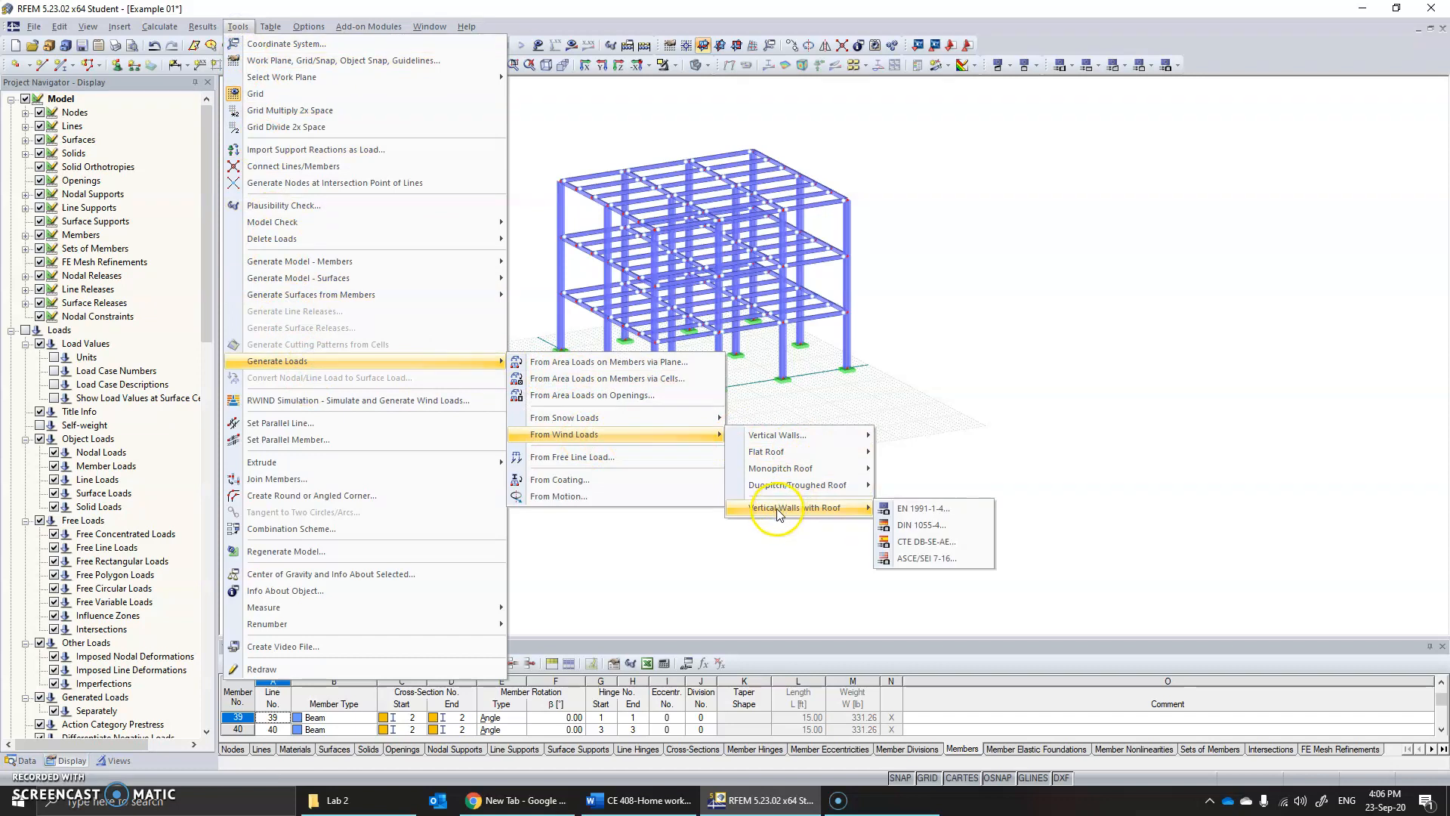
mouse_move(919, 558)
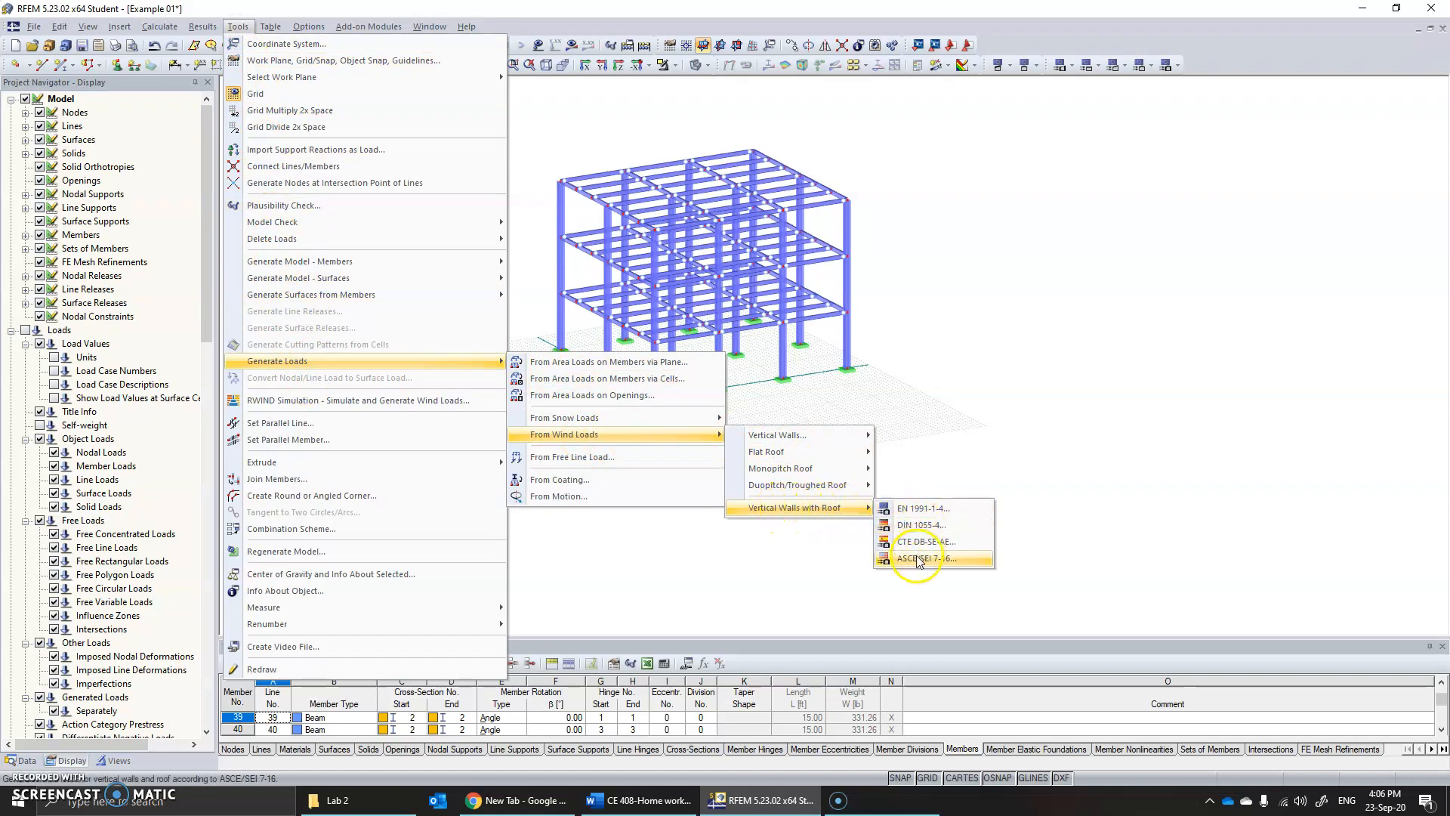
left_click(925, 558)
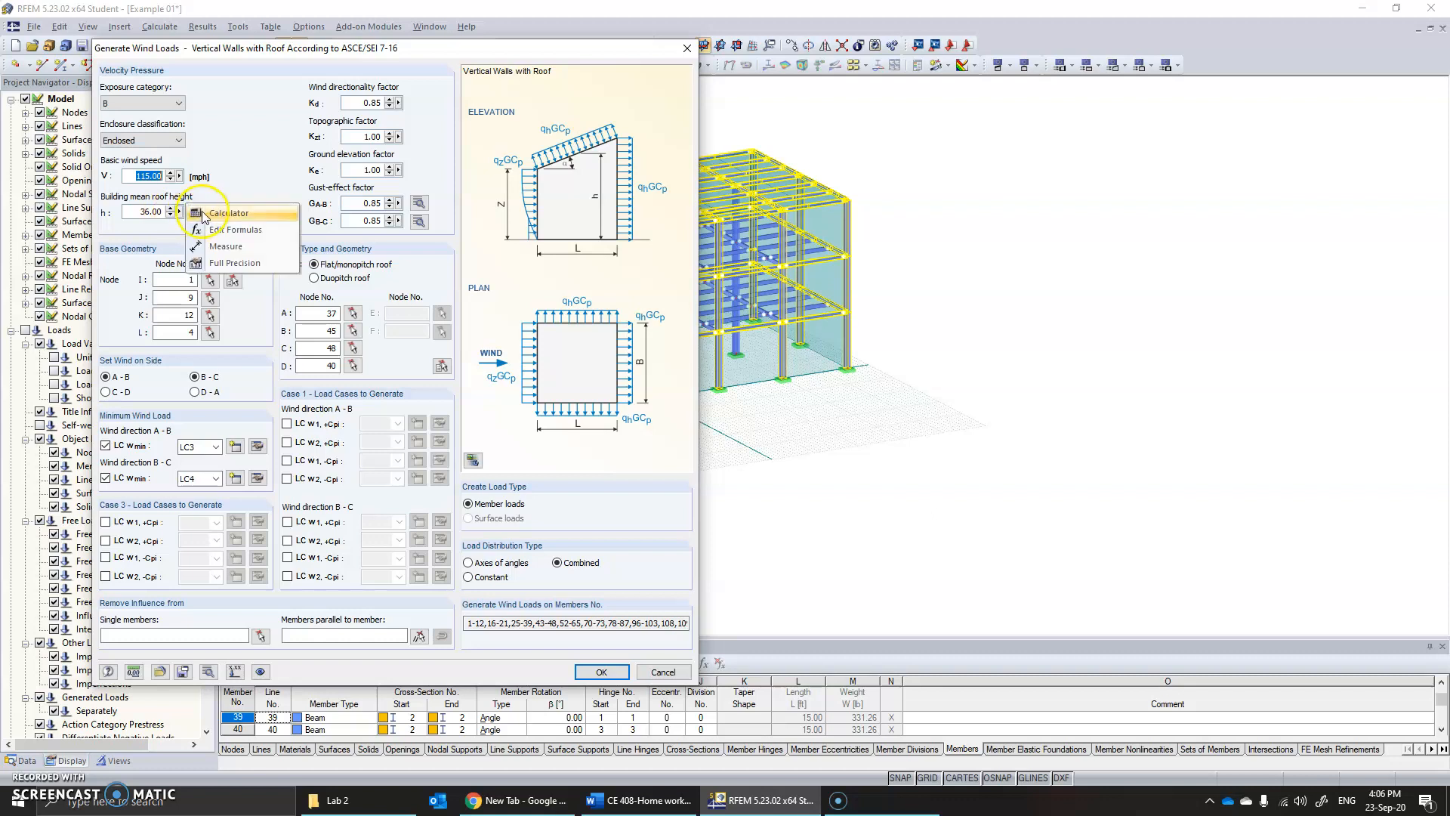
Measure the building height in the model, keeping the roof height at 36 ft.
left_click(225, 246)
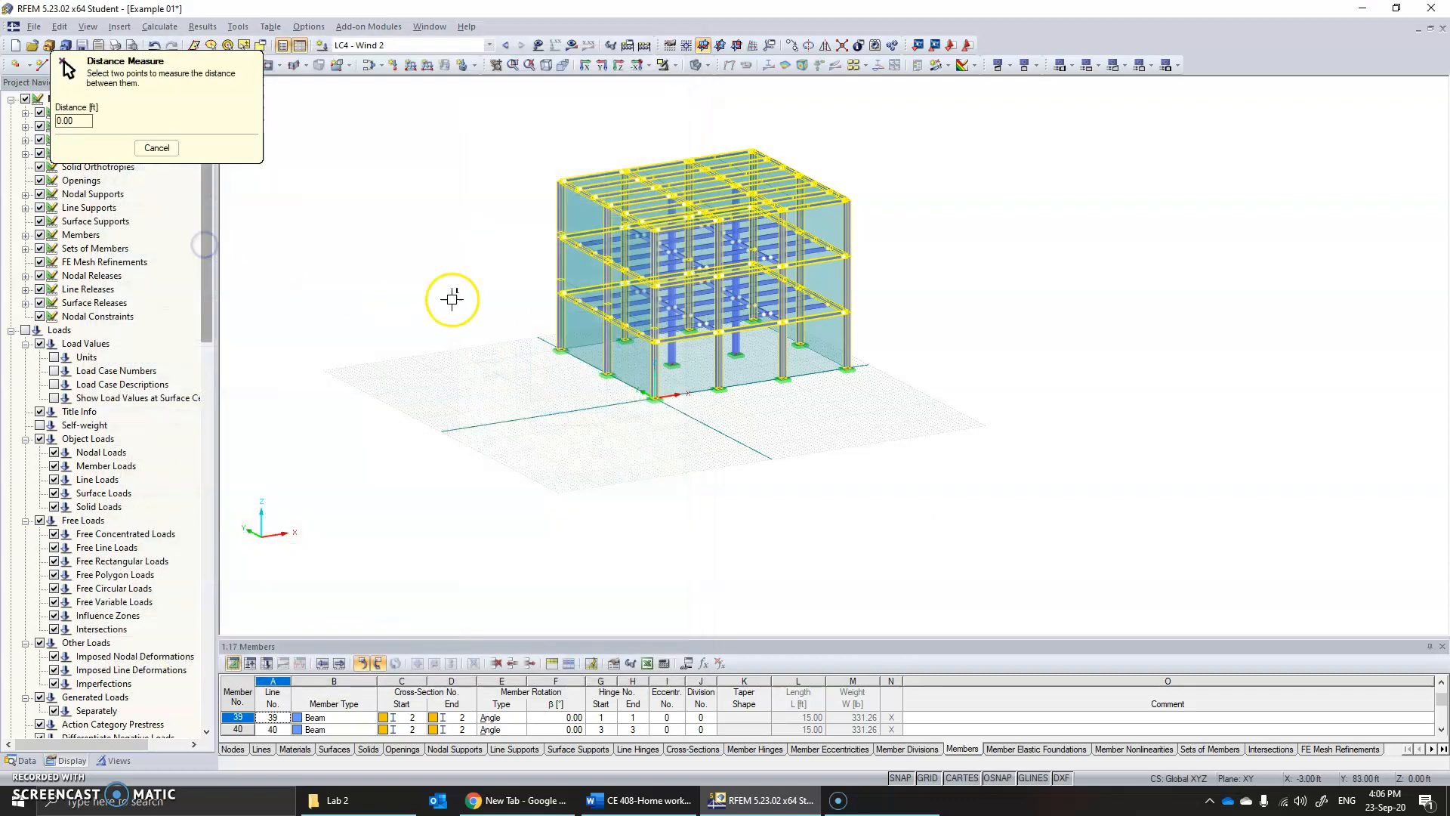
left_click(844, 372)
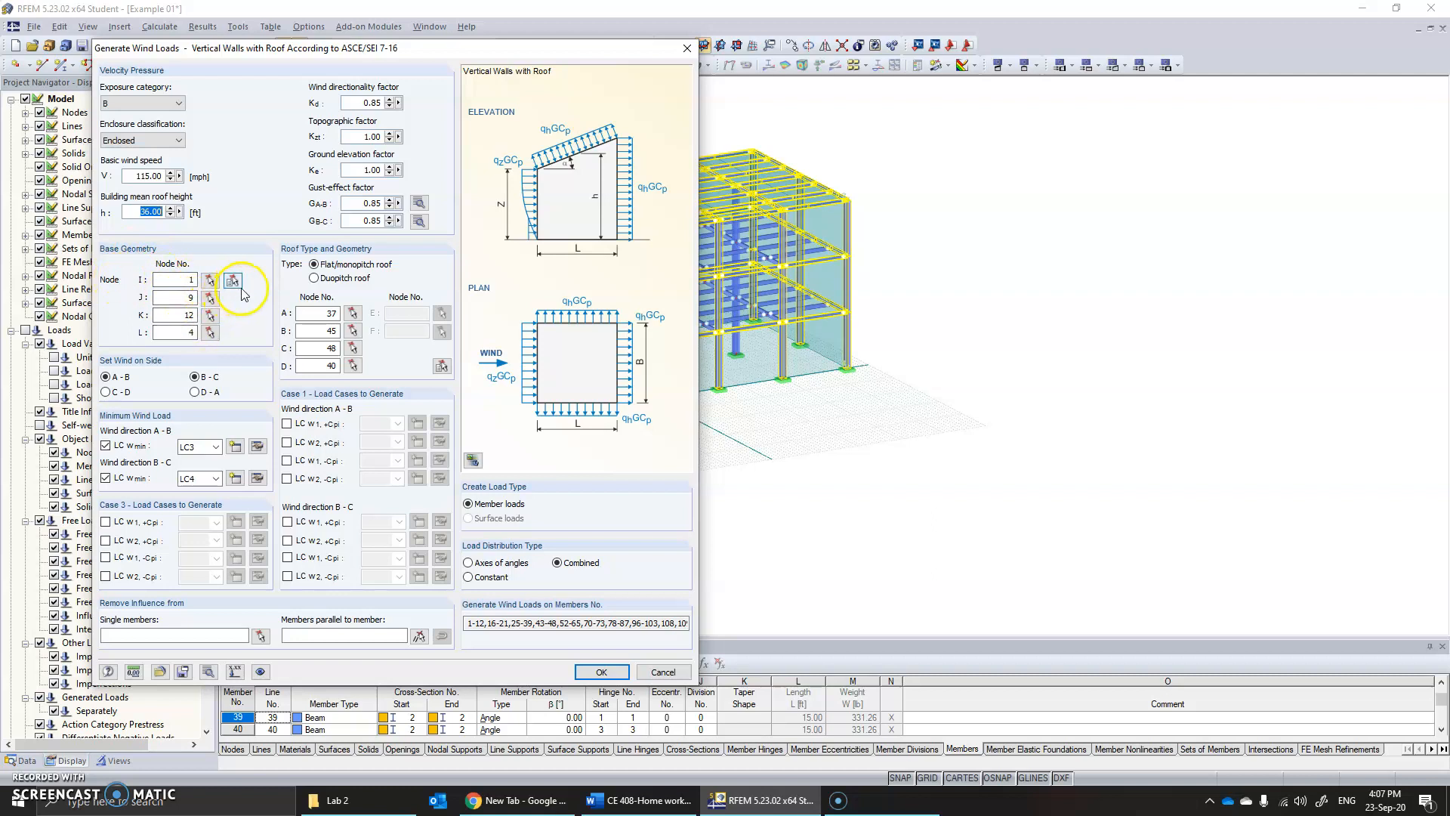
mouse_move(210, 280)
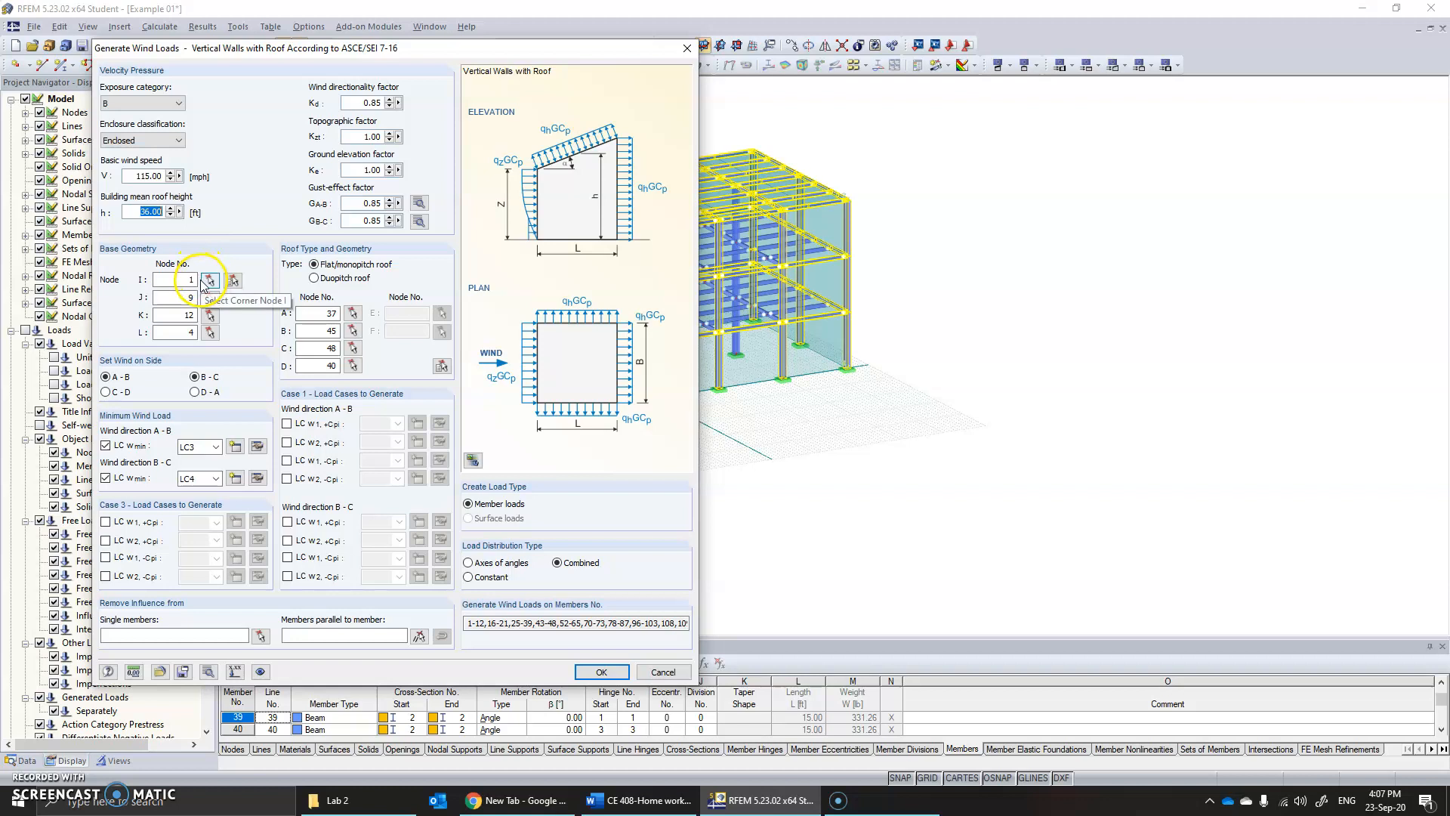
Pick base corner nodes 1, 4, 12, 9 and roof corner nodes 37, 40, 48, 45.
left_click(172, 280)
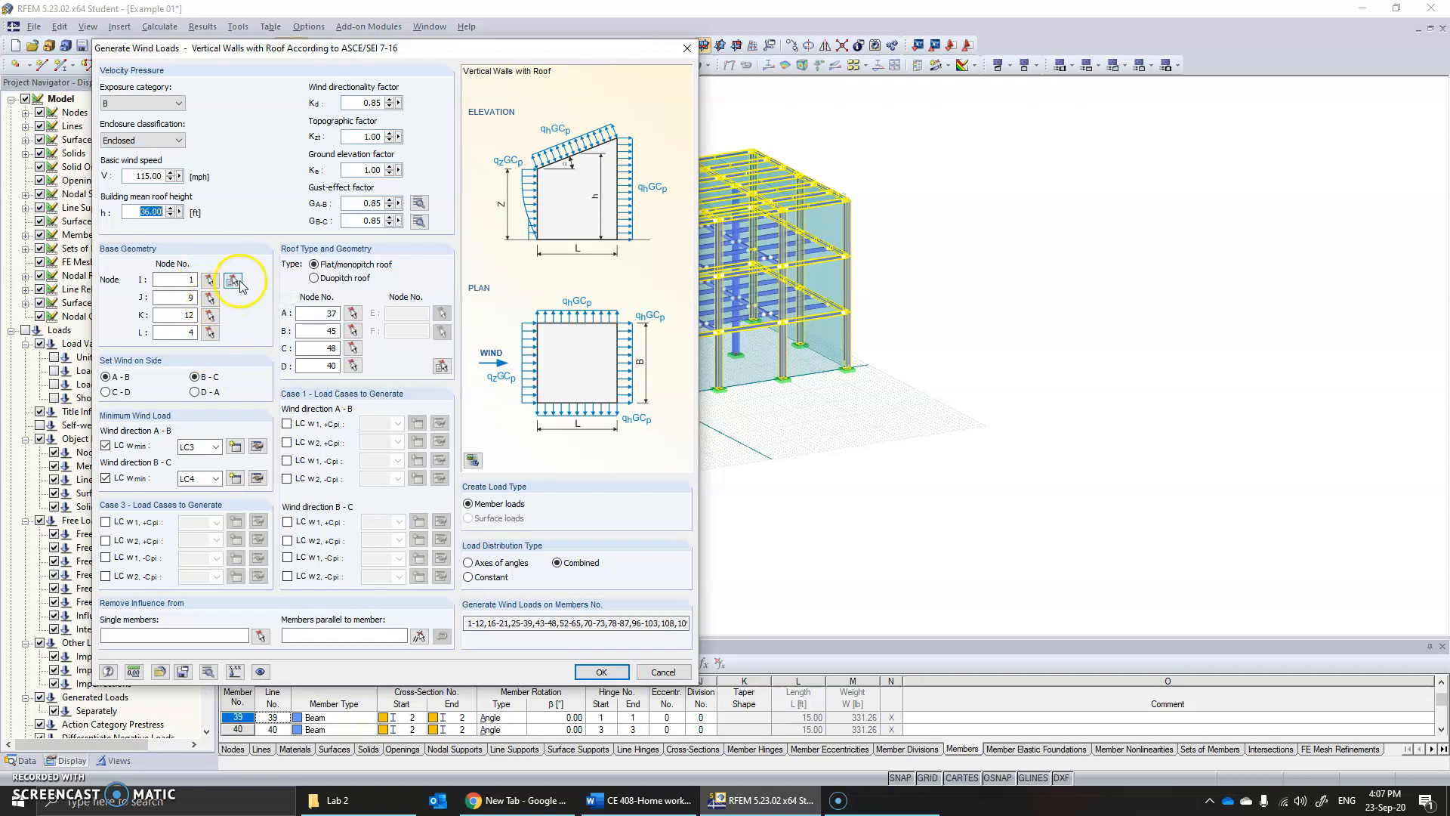
mouse_move(233, 281)
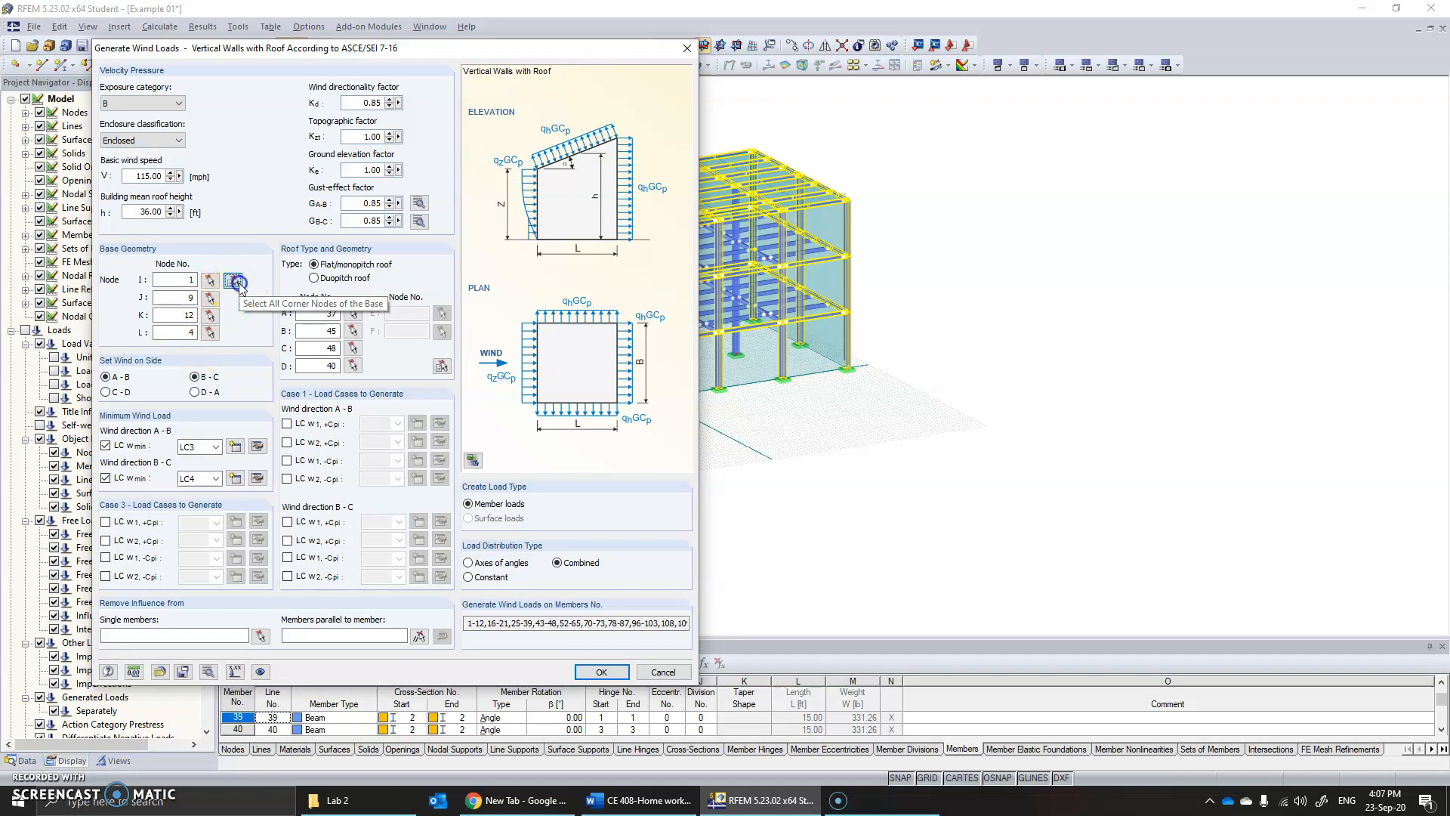
left_click(237, 281)
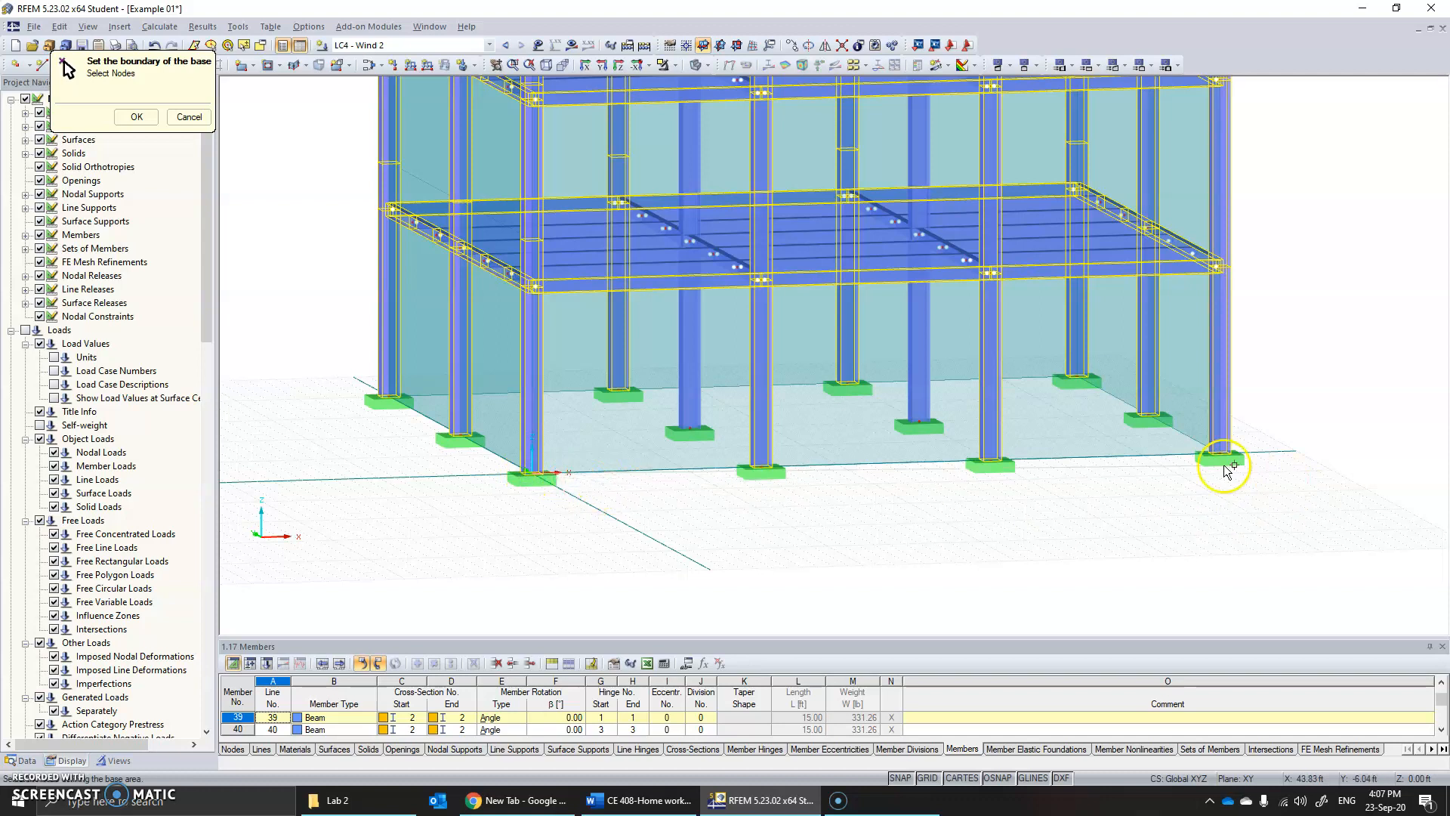
mouse_move(1081, 374)
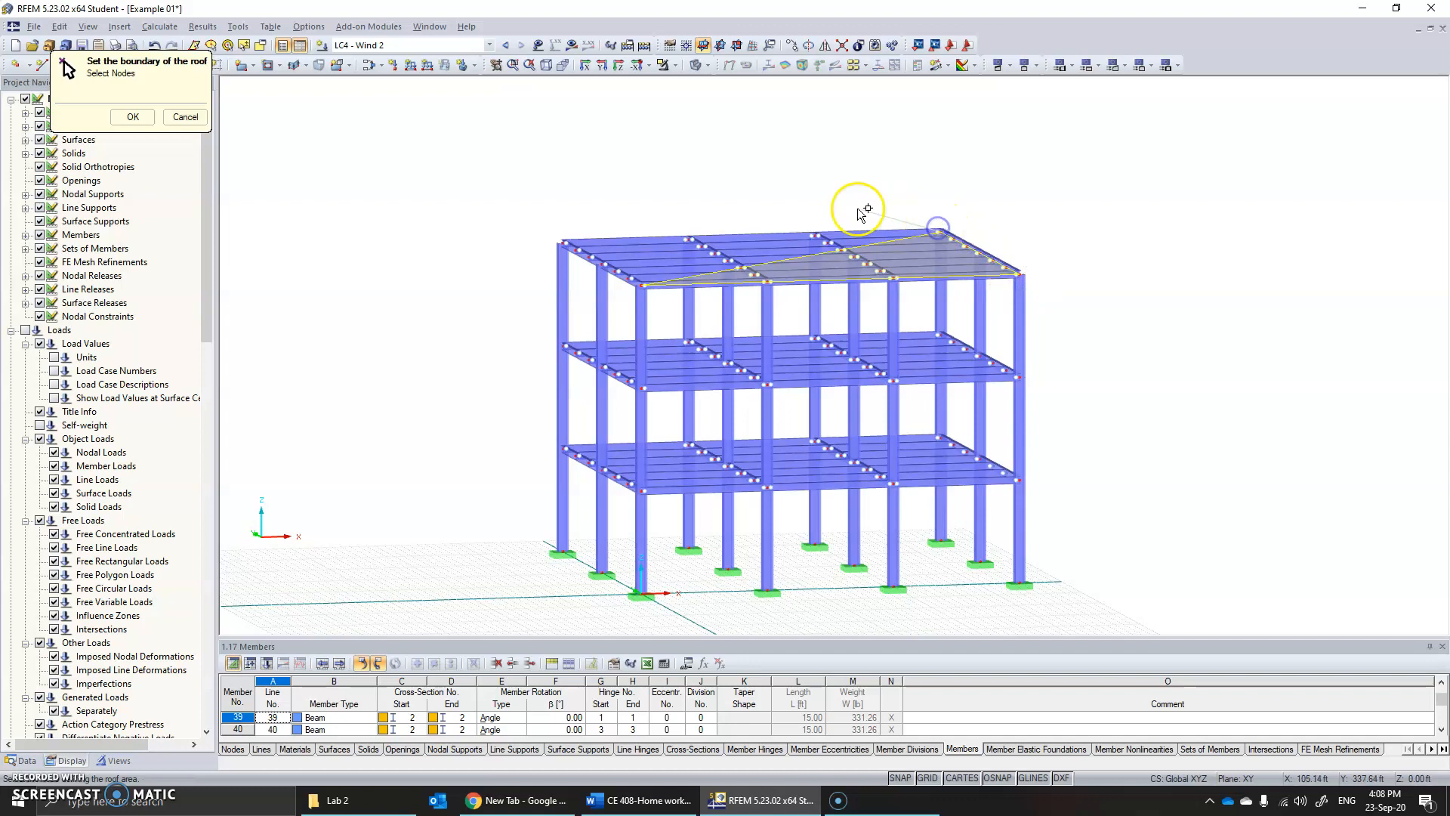
left_click(132, 117)
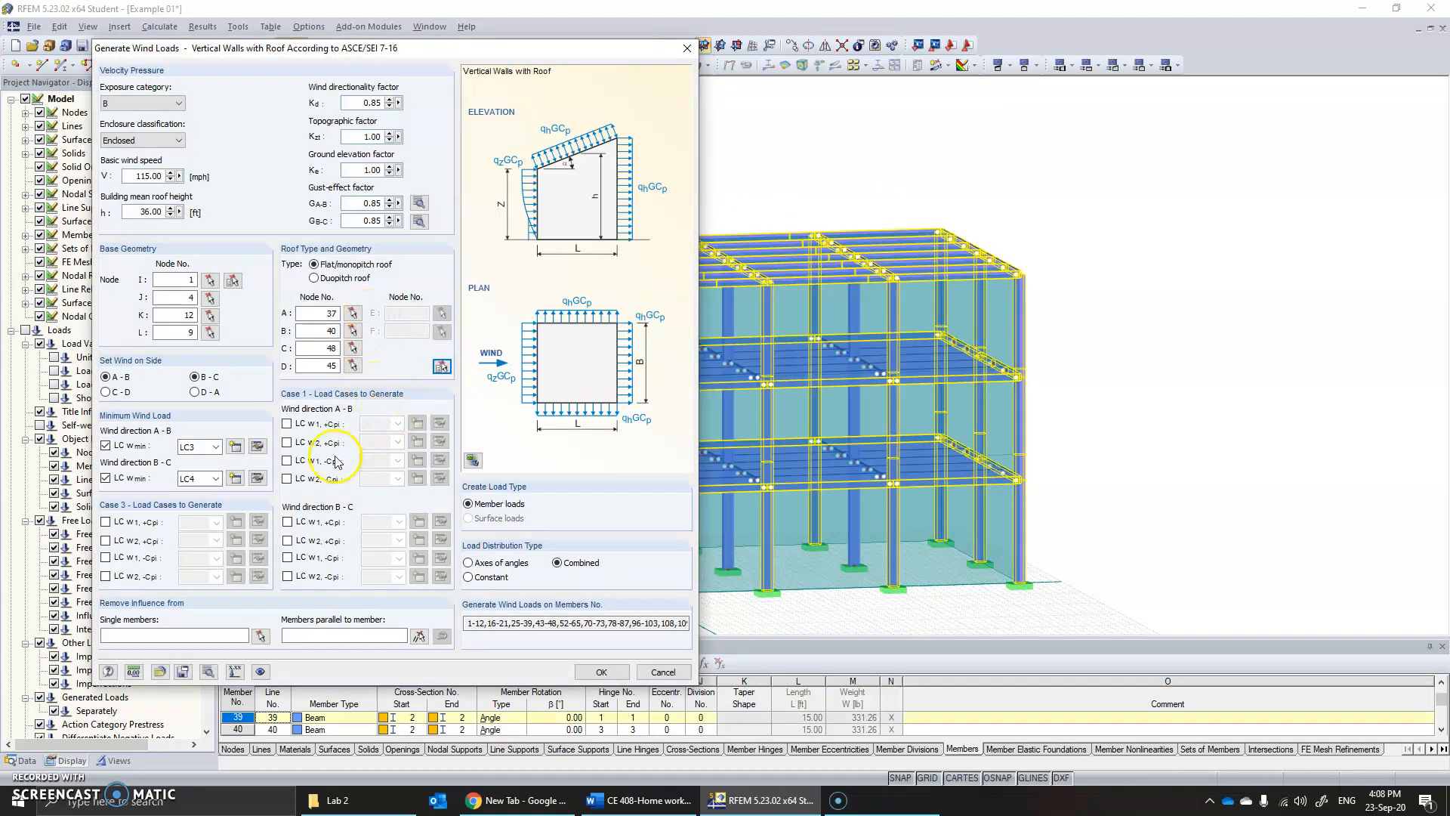
Assign LC3 to wind direction A-B and LC4 to B-C, then generate the loads.
left_click(217, 445)
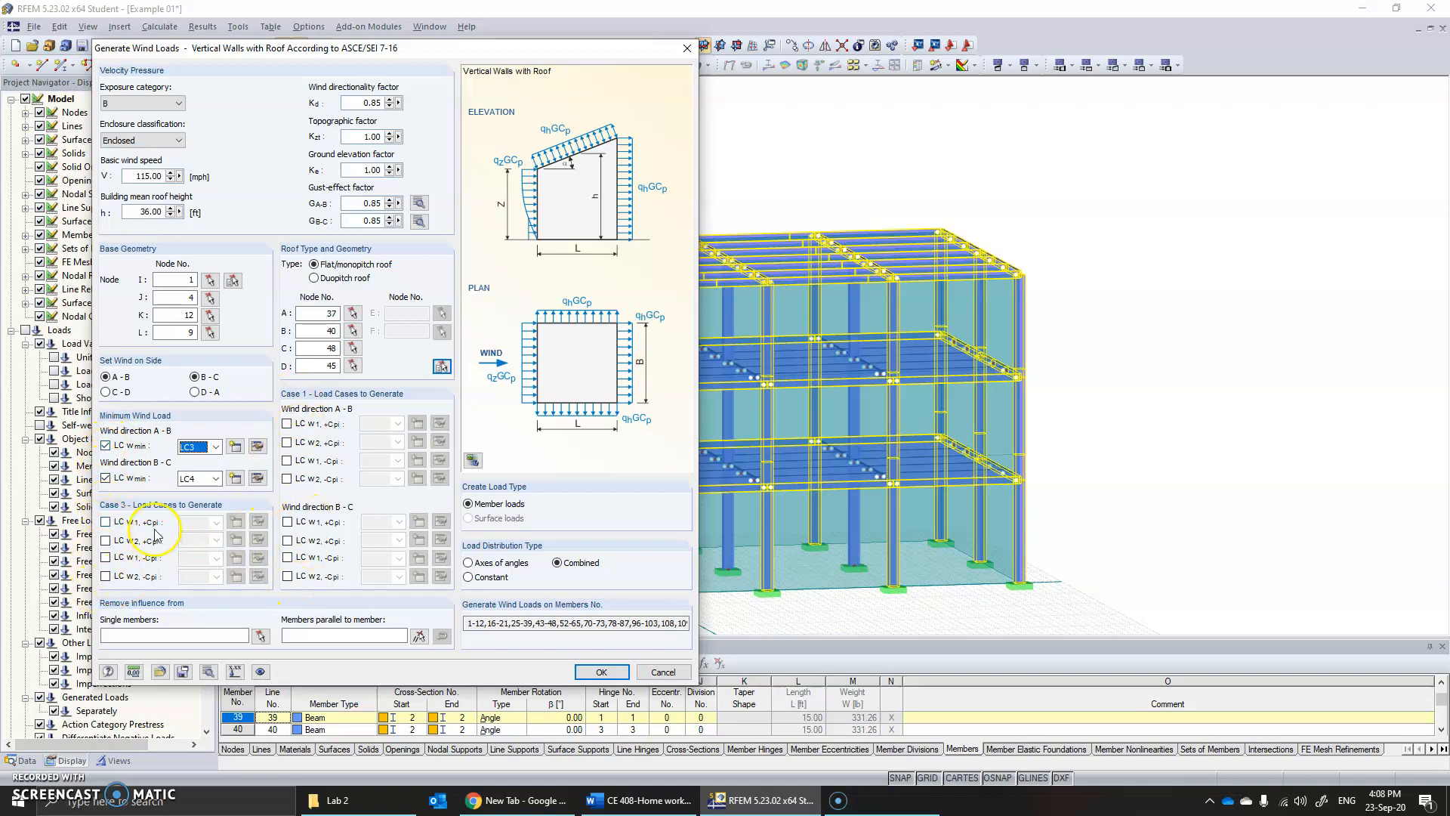
left_click(217, 446)
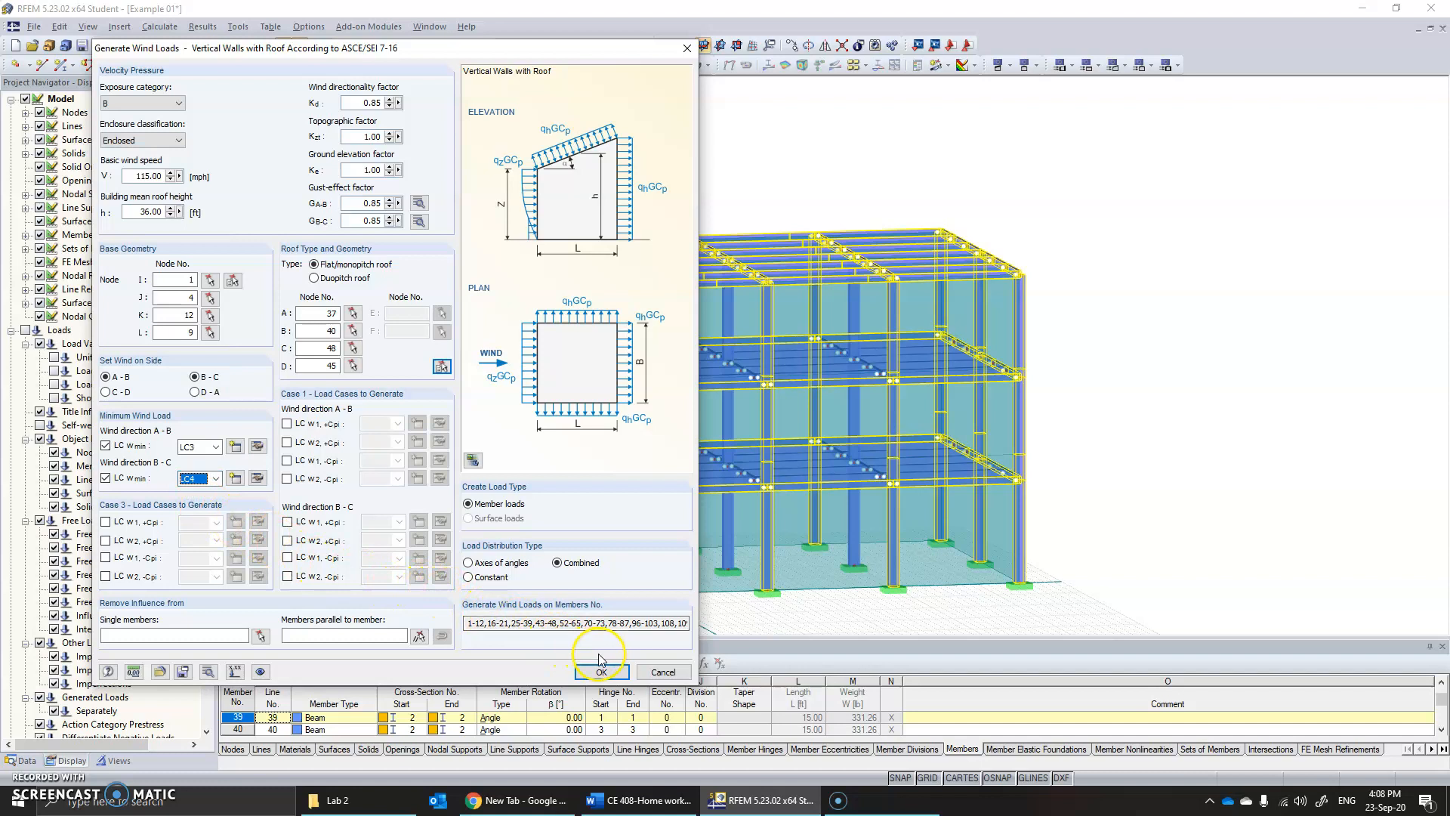
left_click(602, 671)
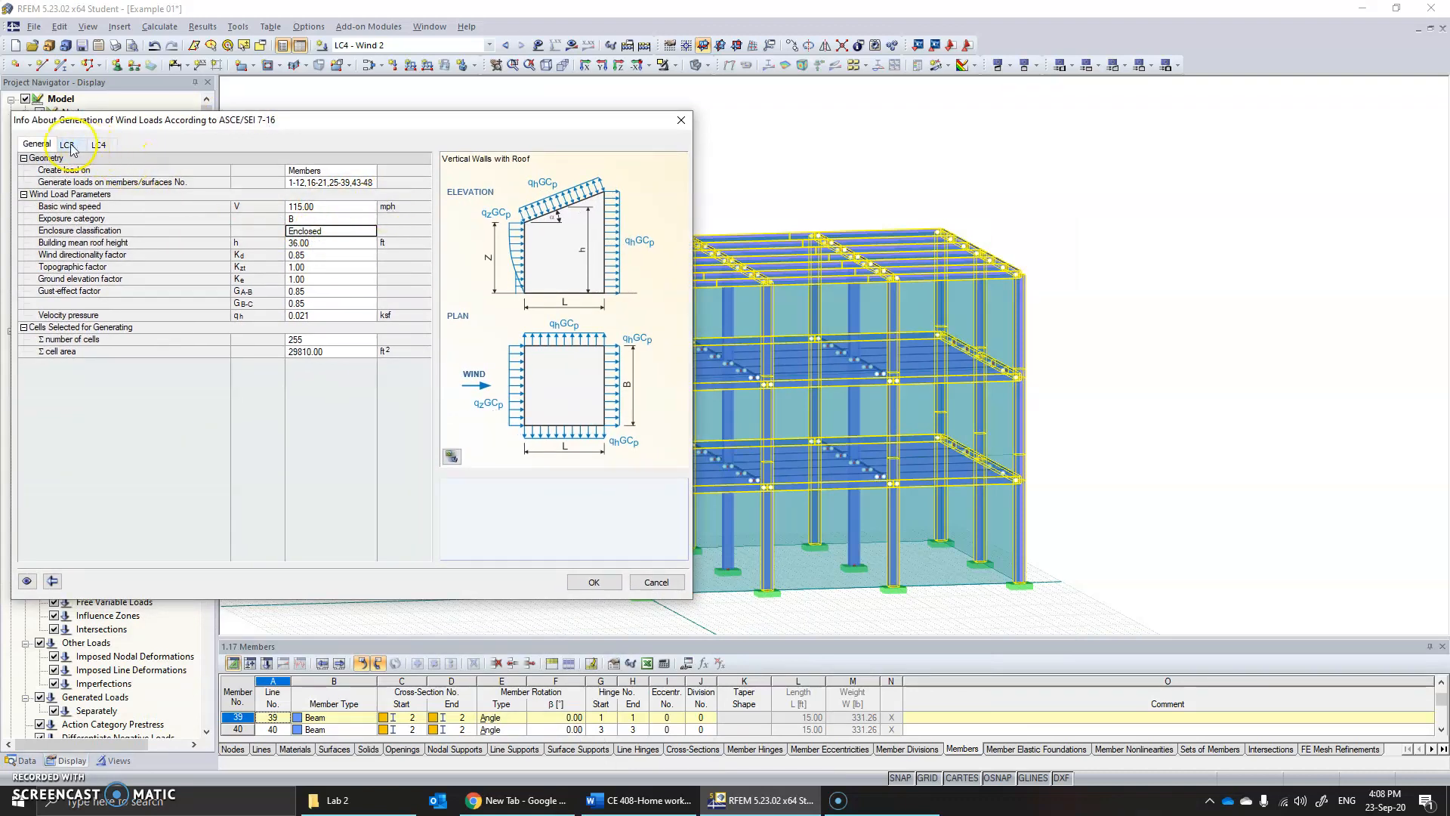
Check the wind totals, 25.92 kip for LC3 and 23.04 kip for LC4, then close.
left_click(68, 144)
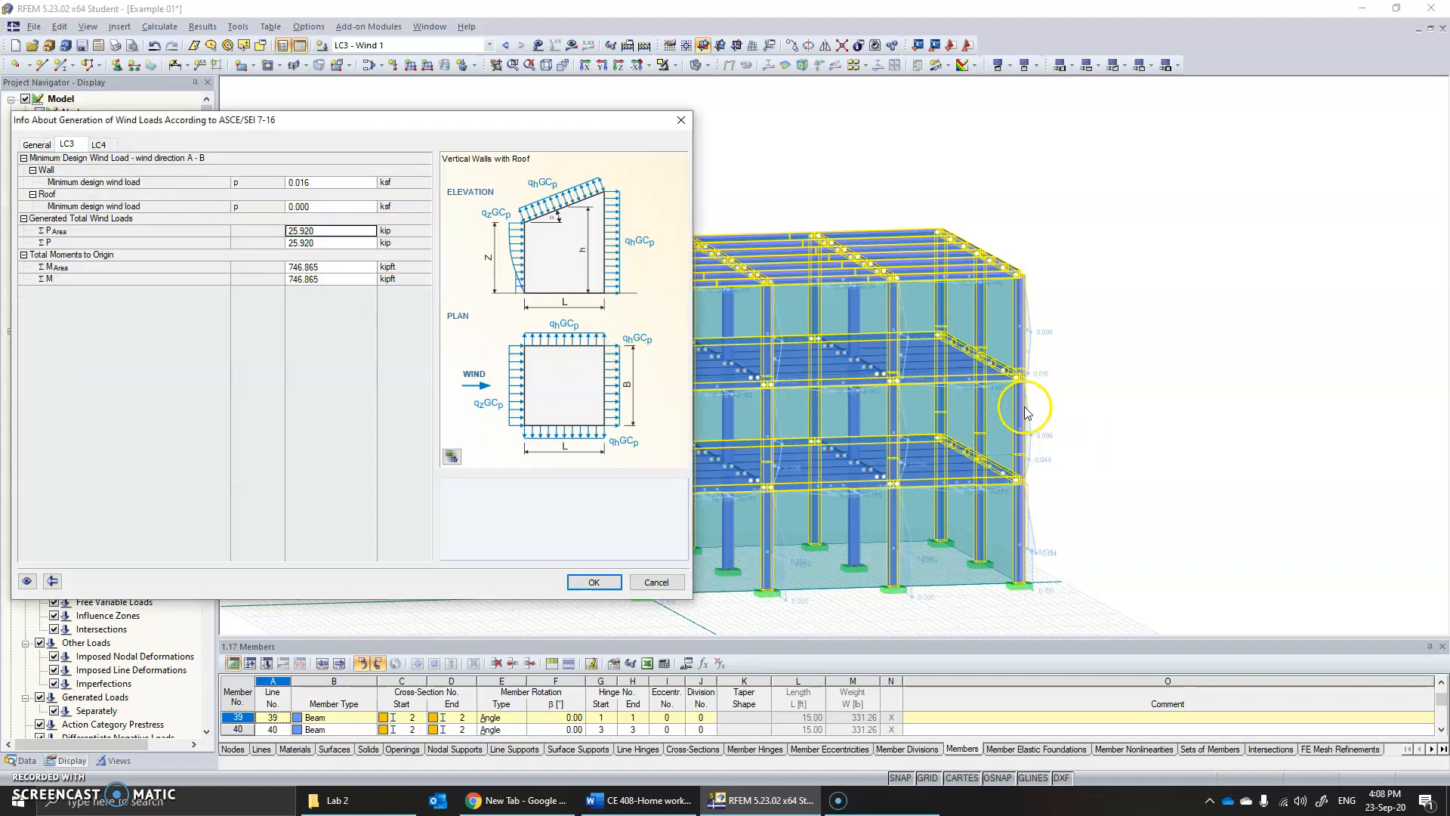
mouse_move(510, 394)
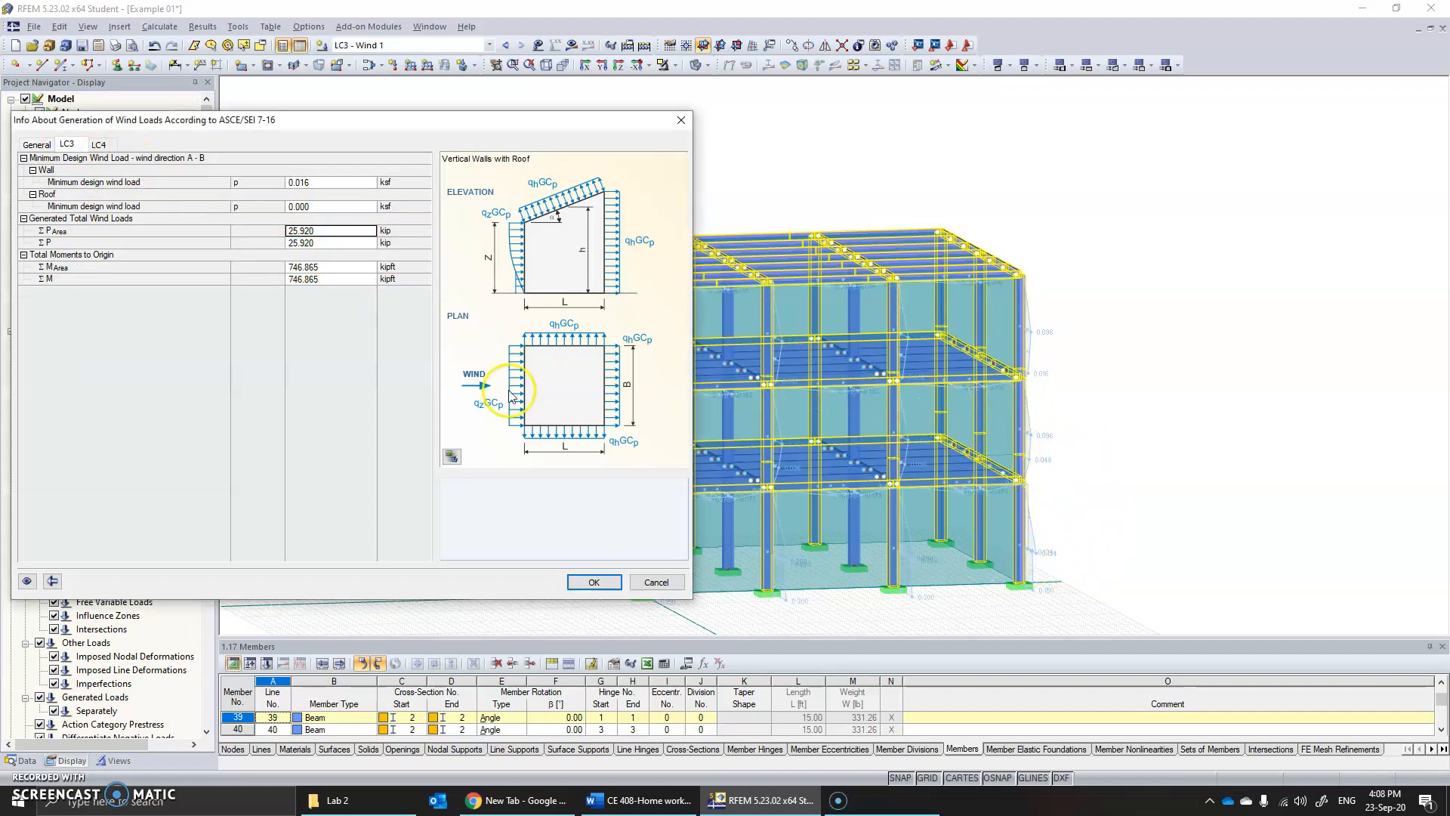
left_click(99, 144)
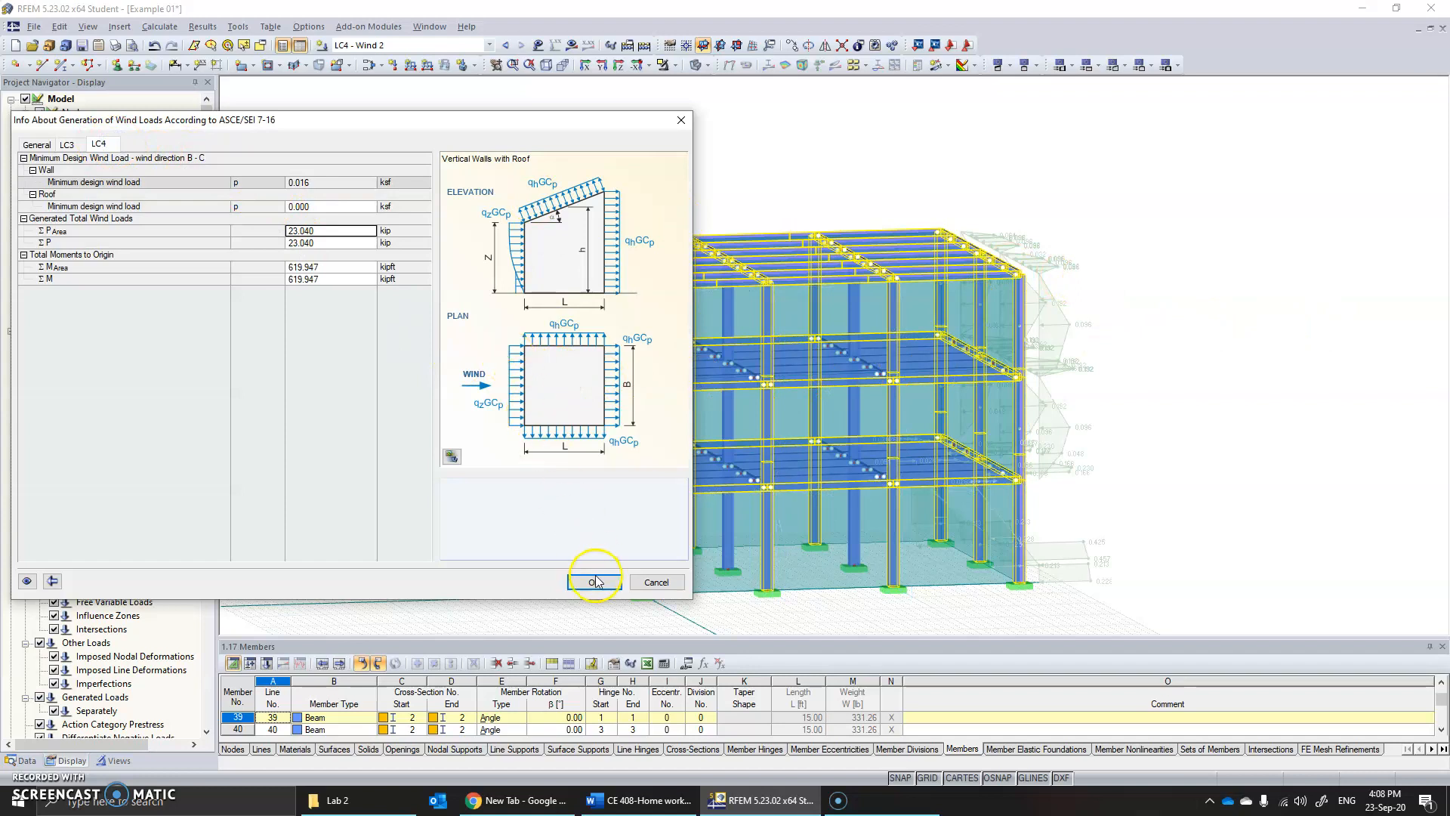
left_click(594, 583)
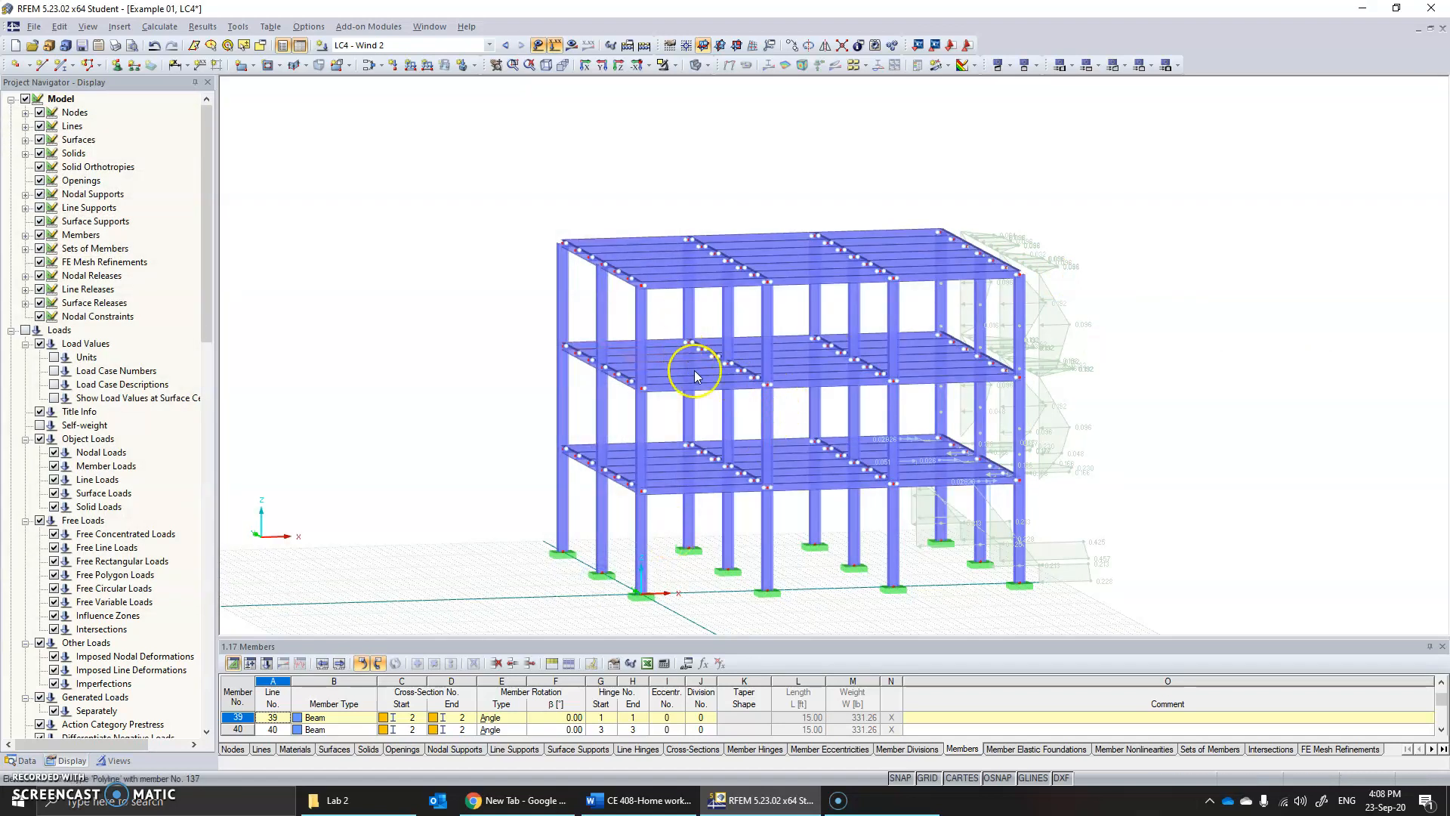
Orbit the frame and display load case LC3 - Wind 1.
left_click_drag(693, 376, 497, 349)
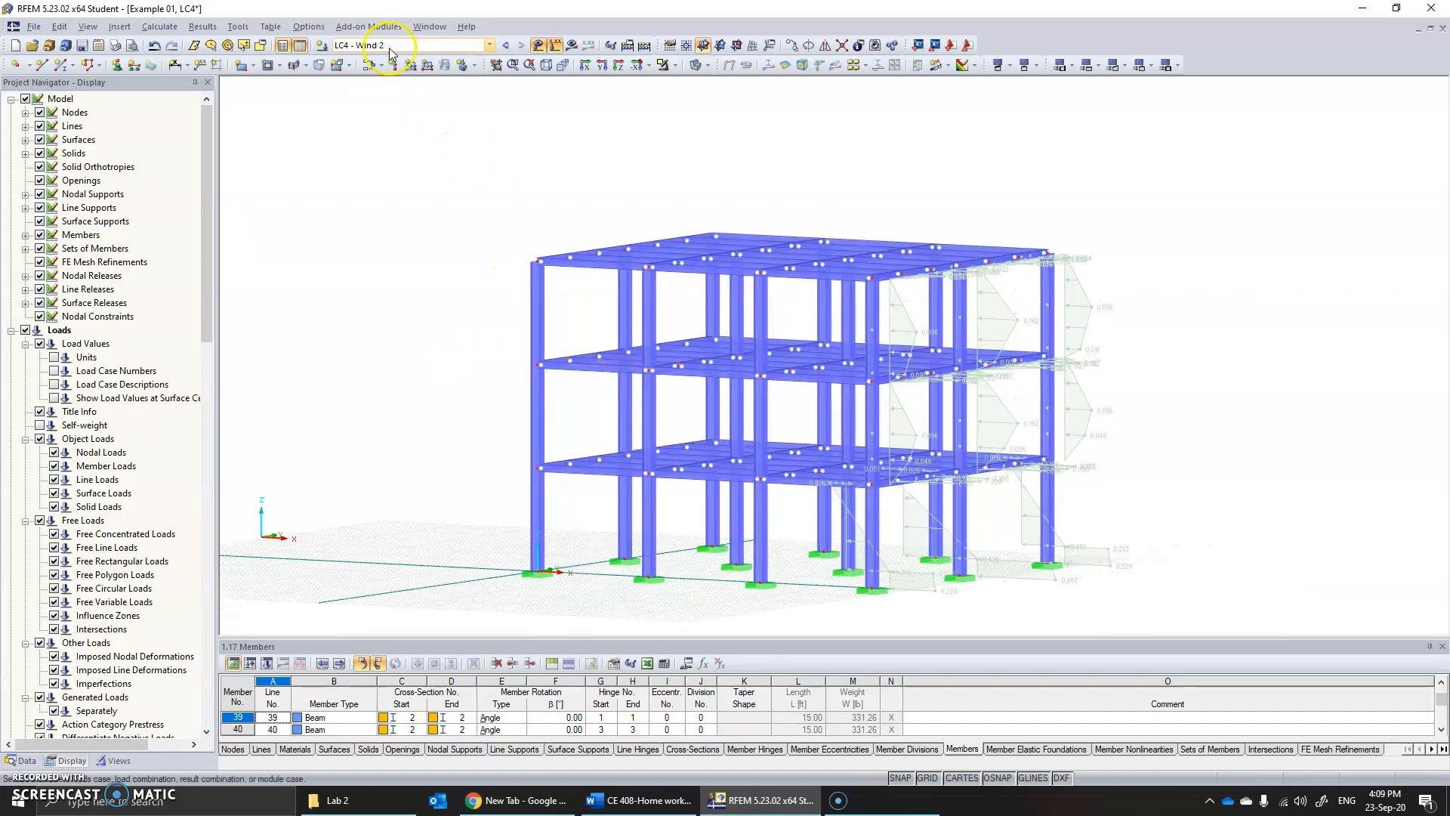
left_click(489, 45)
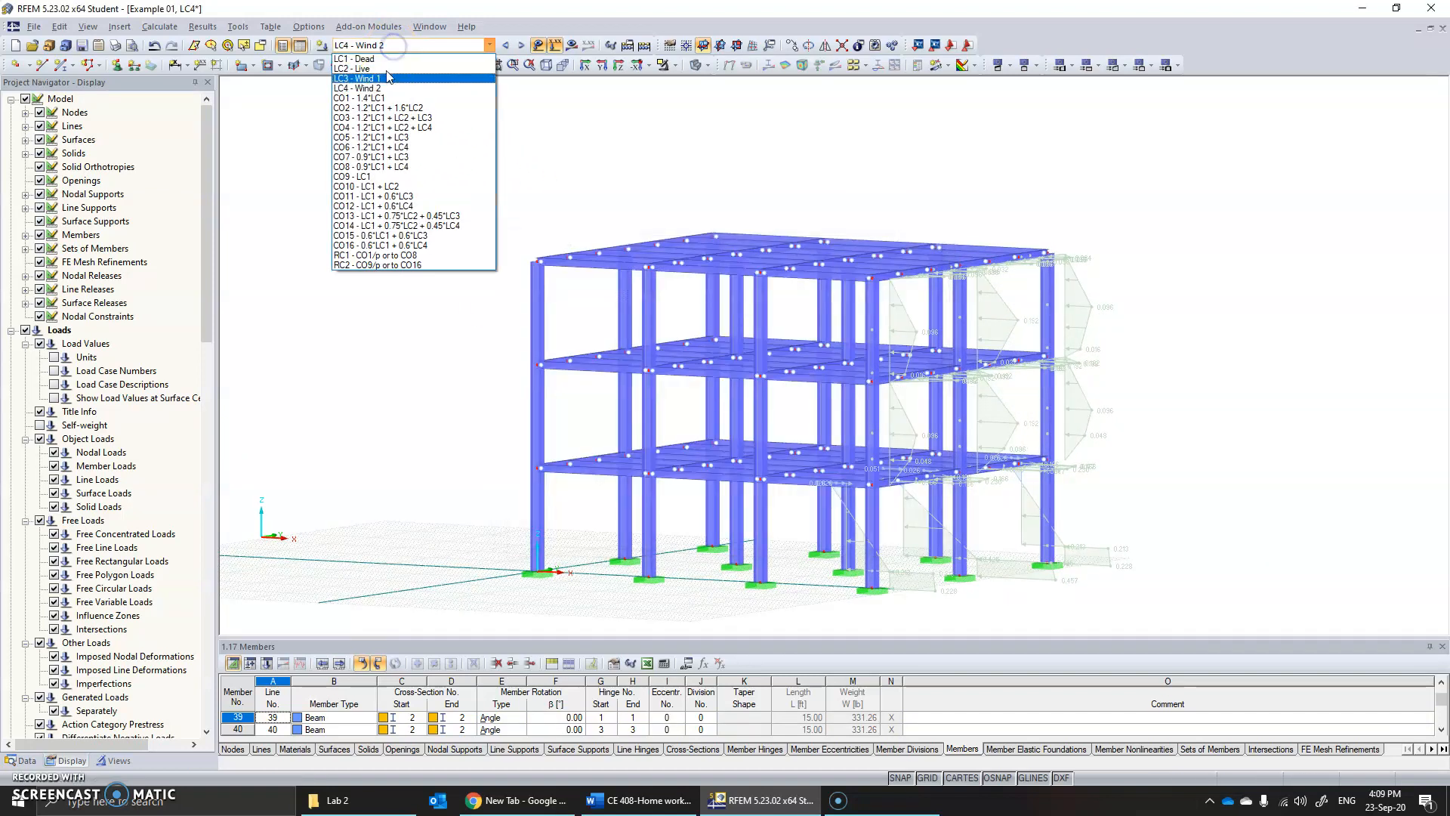
left_click(366, 78)
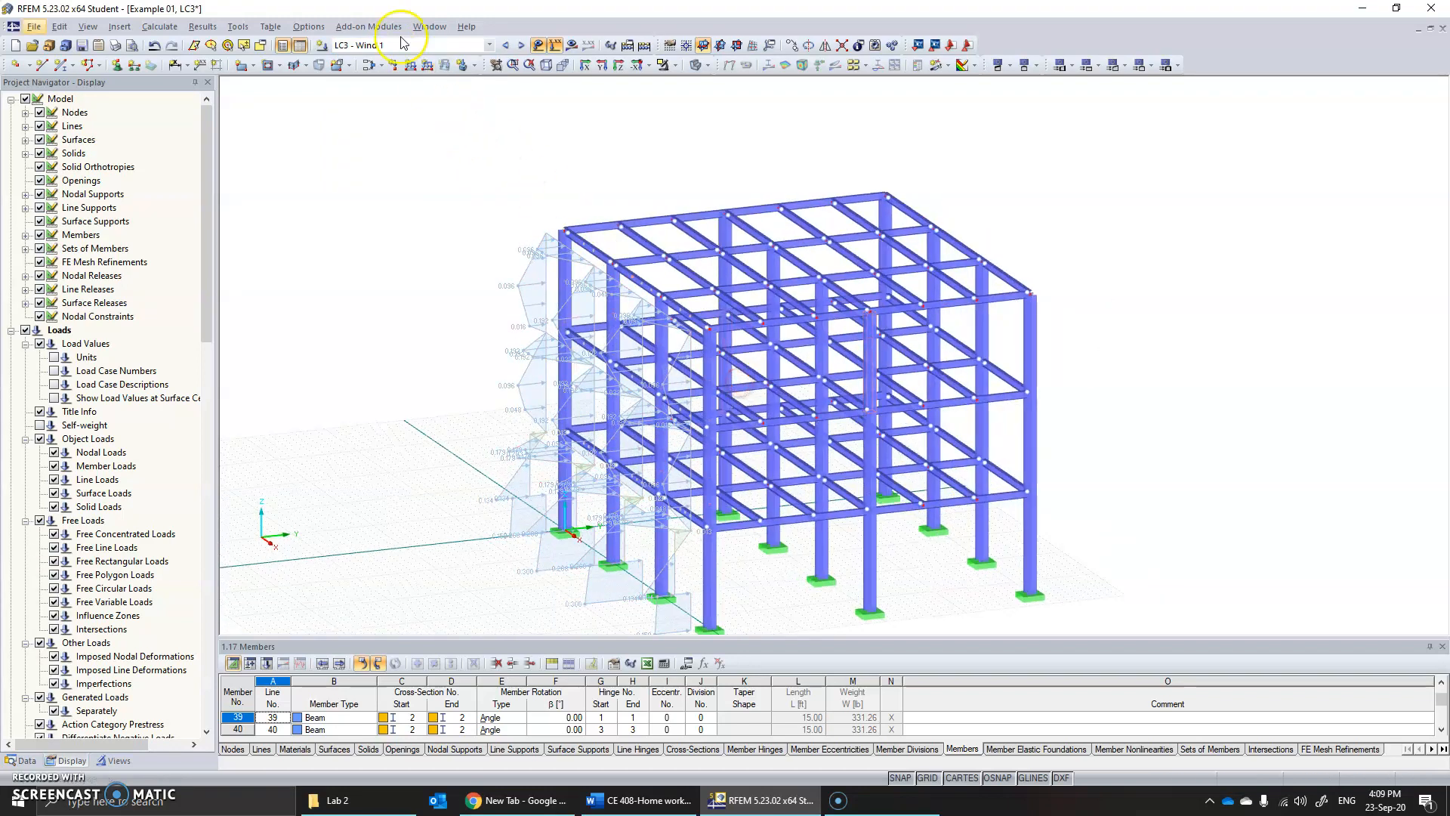
Display combination CO4 (1.2*LC1 + LC2 + LC4) and orbit to inspect its loads.
left_click(488, 44)
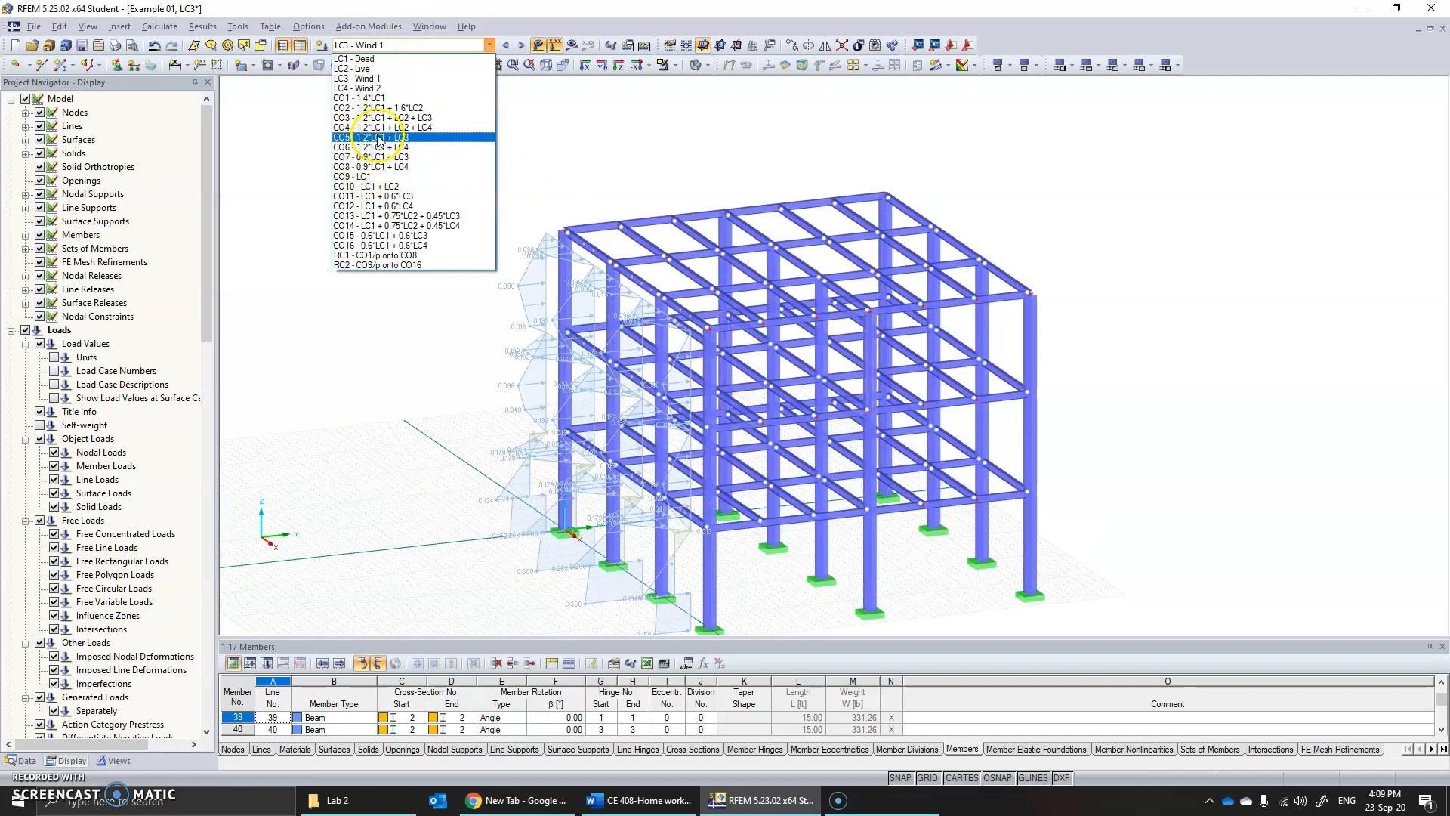
left_click(374, 136)
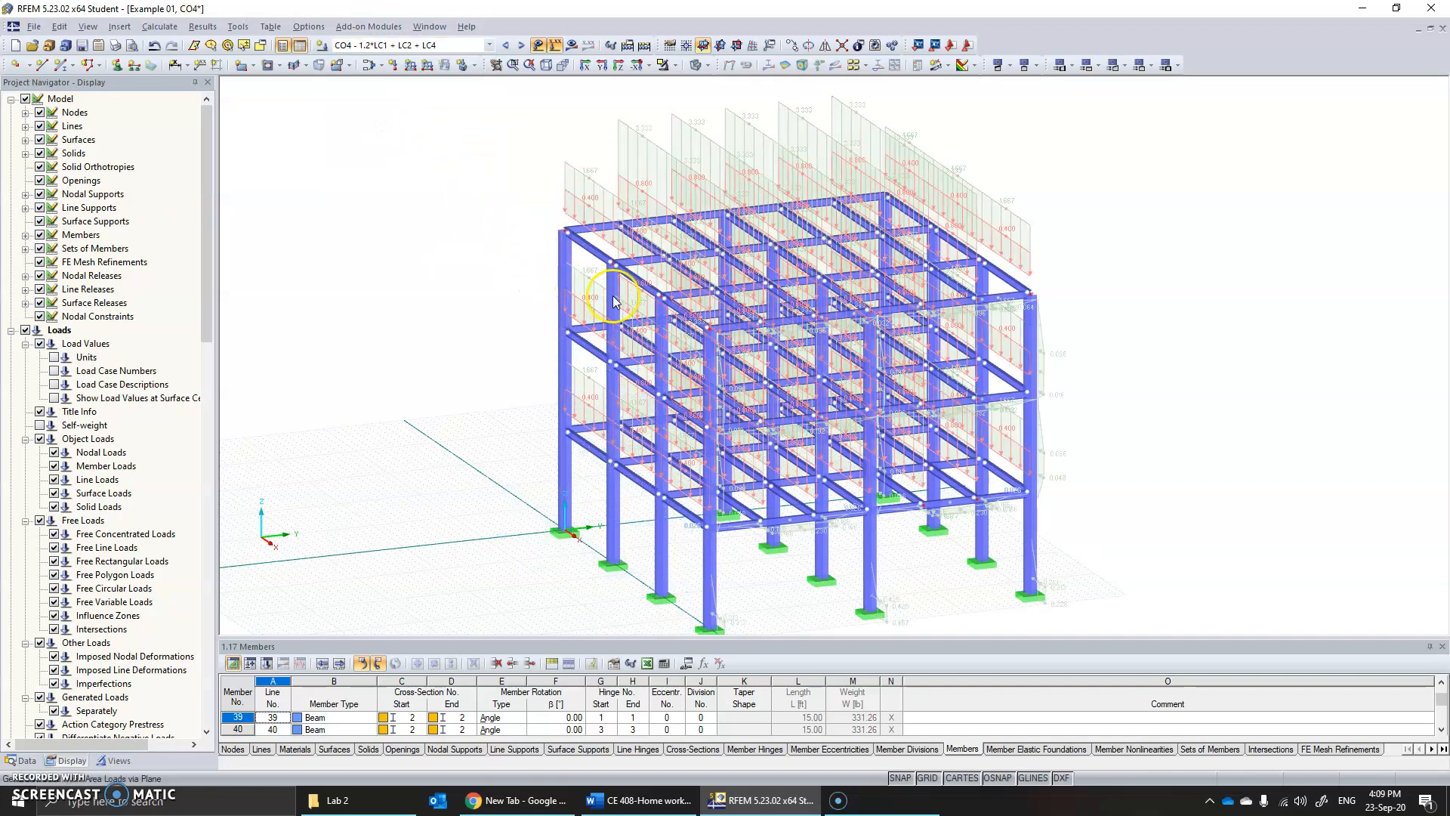
left_click_drag(615, 301, 1249, 375)
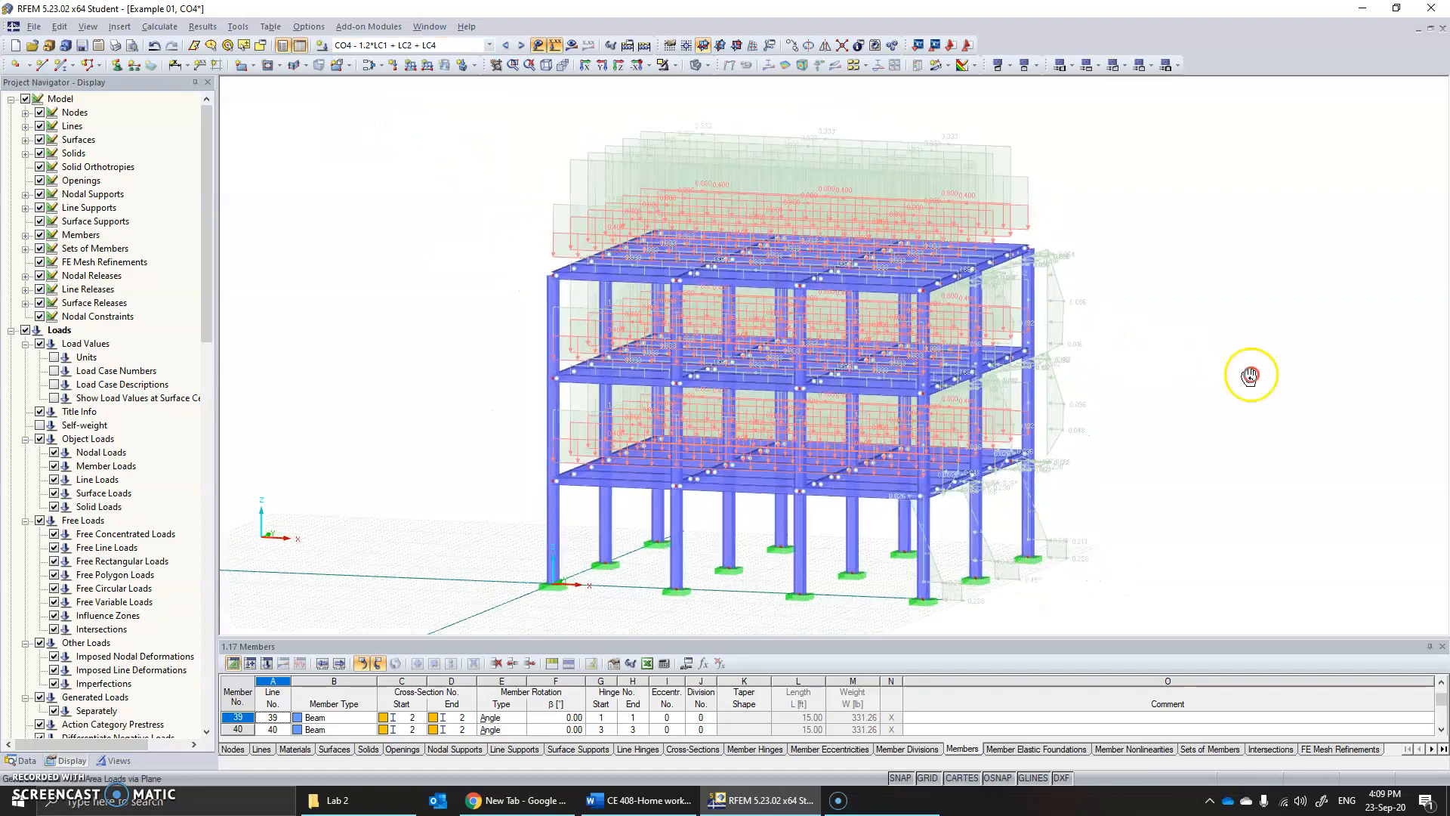
left_click_drag(1251, 376, 1036, 253)
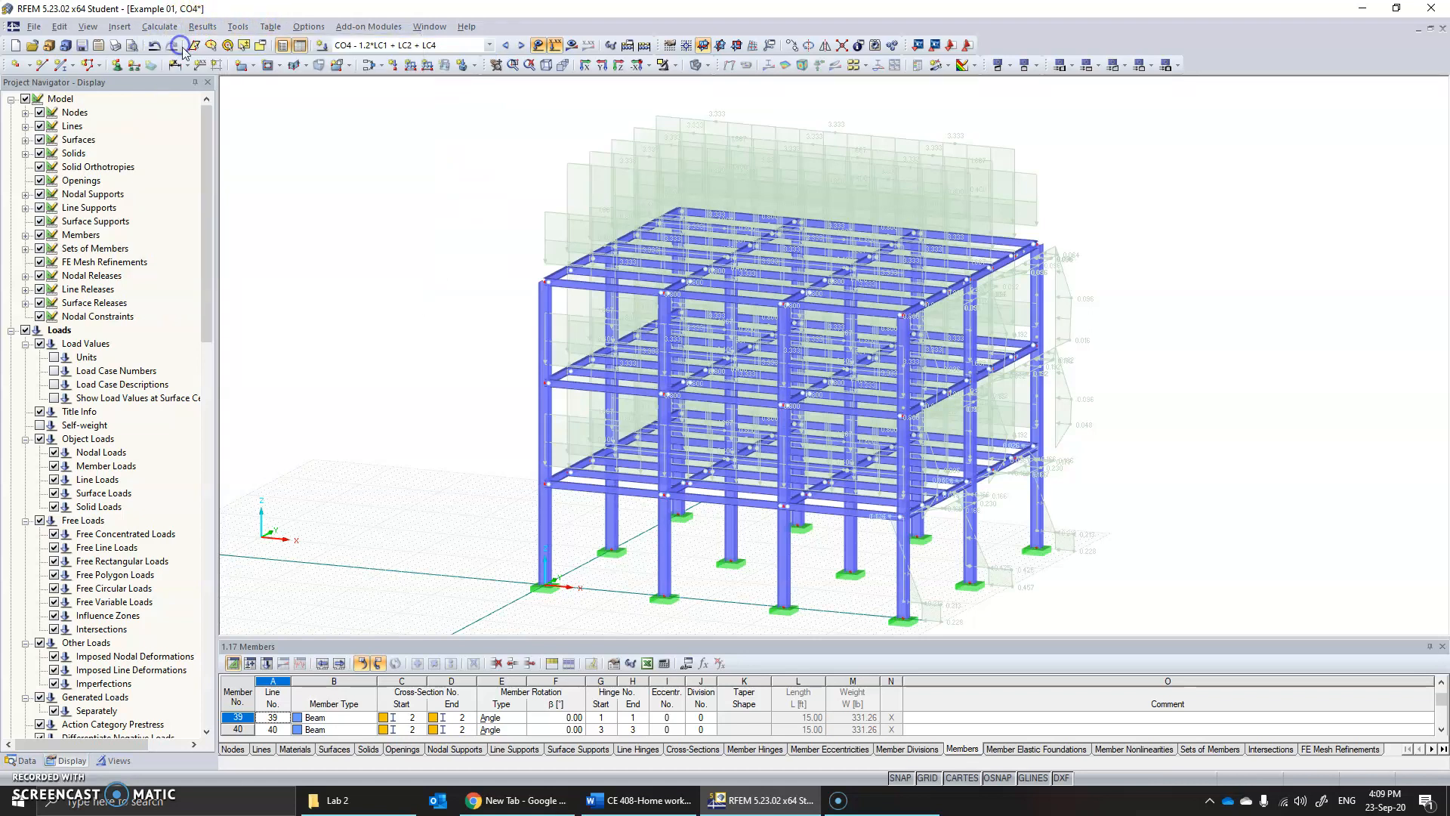
Run Calculate All to solve every load case and combination.
left_click(186, 47)
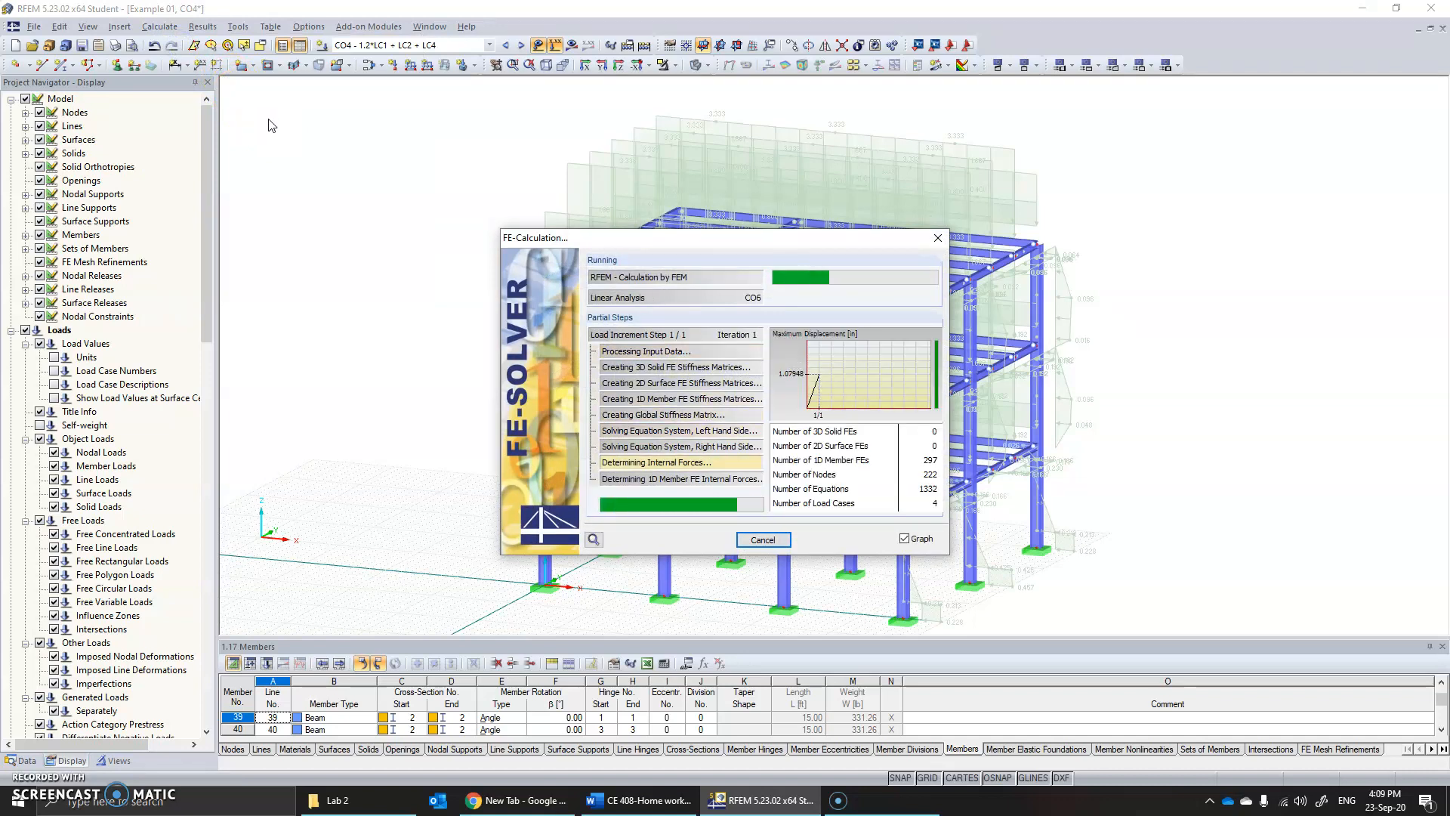
mouse_move(374, 223)
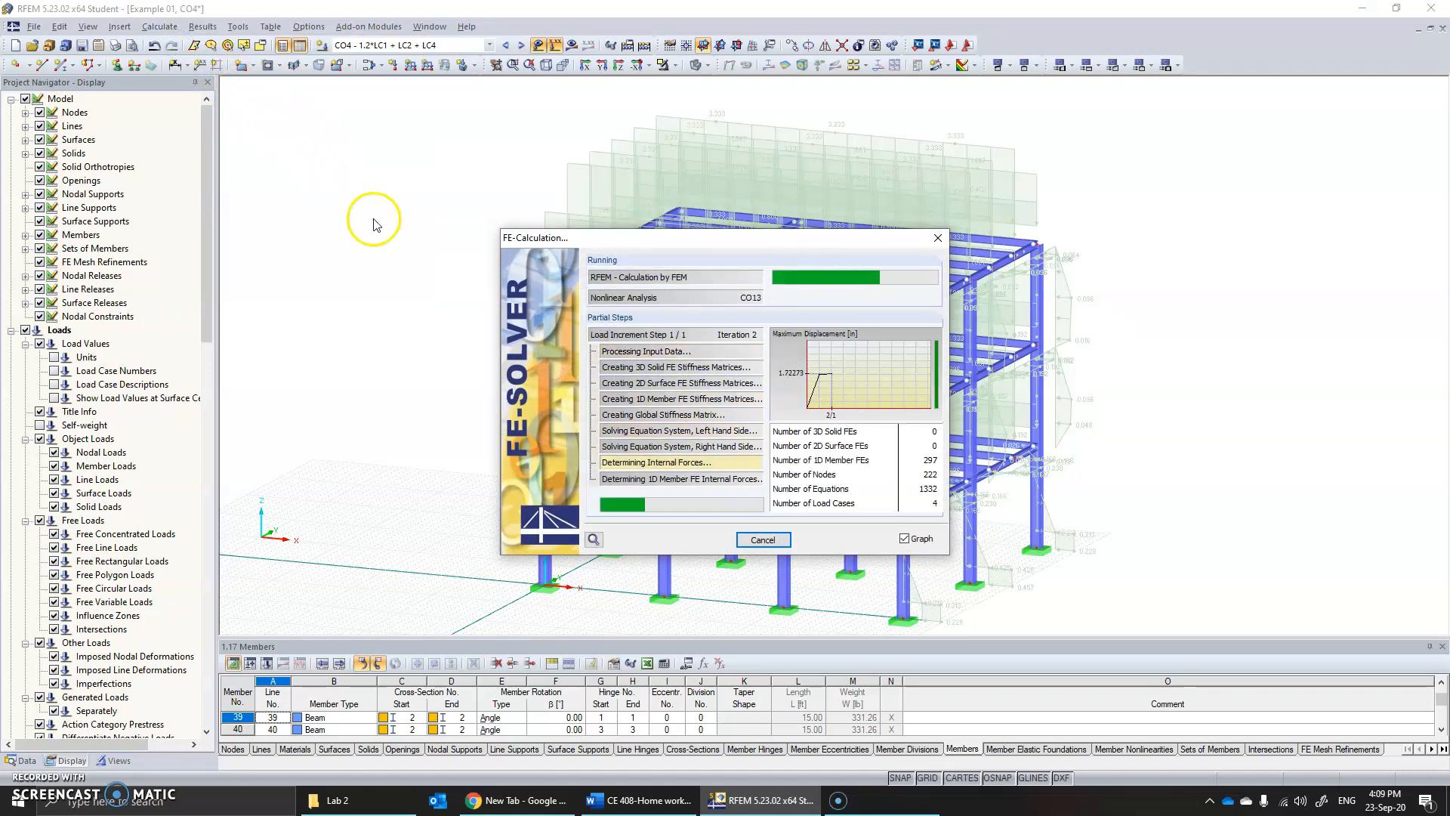